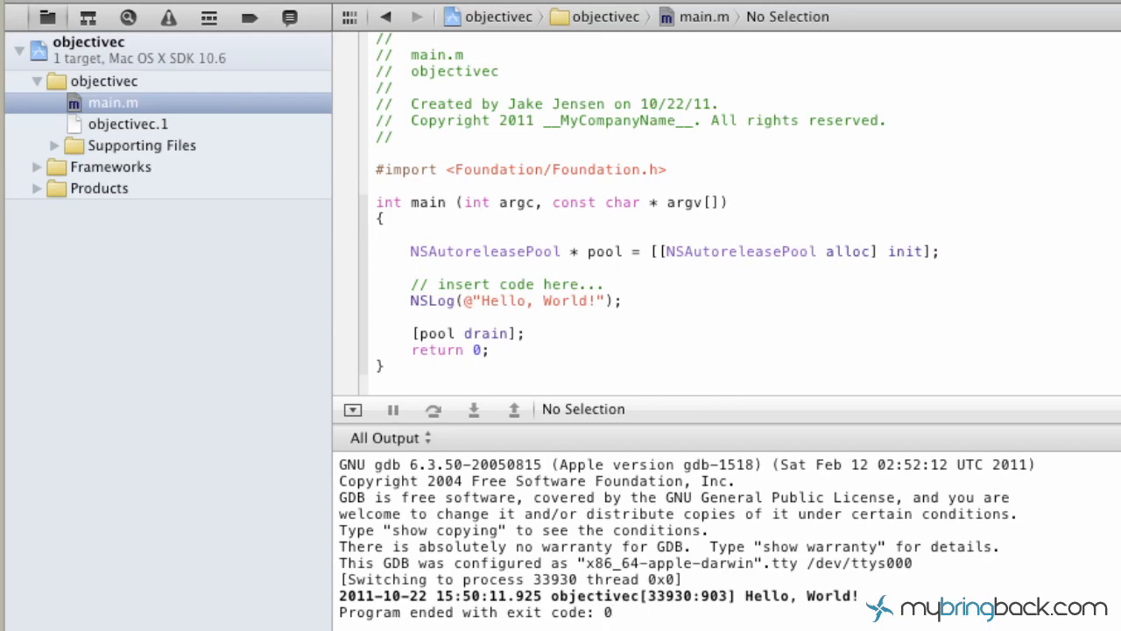
Type stray test text into main.m's opening comment, then erase it.
click(613, 611)
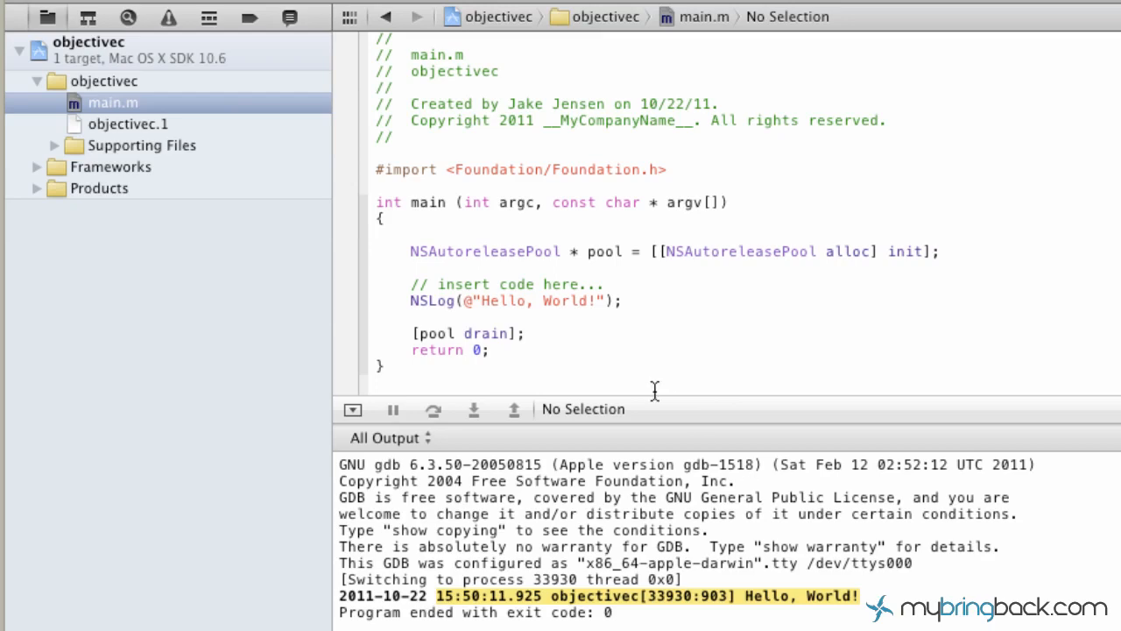
click(395, 138)
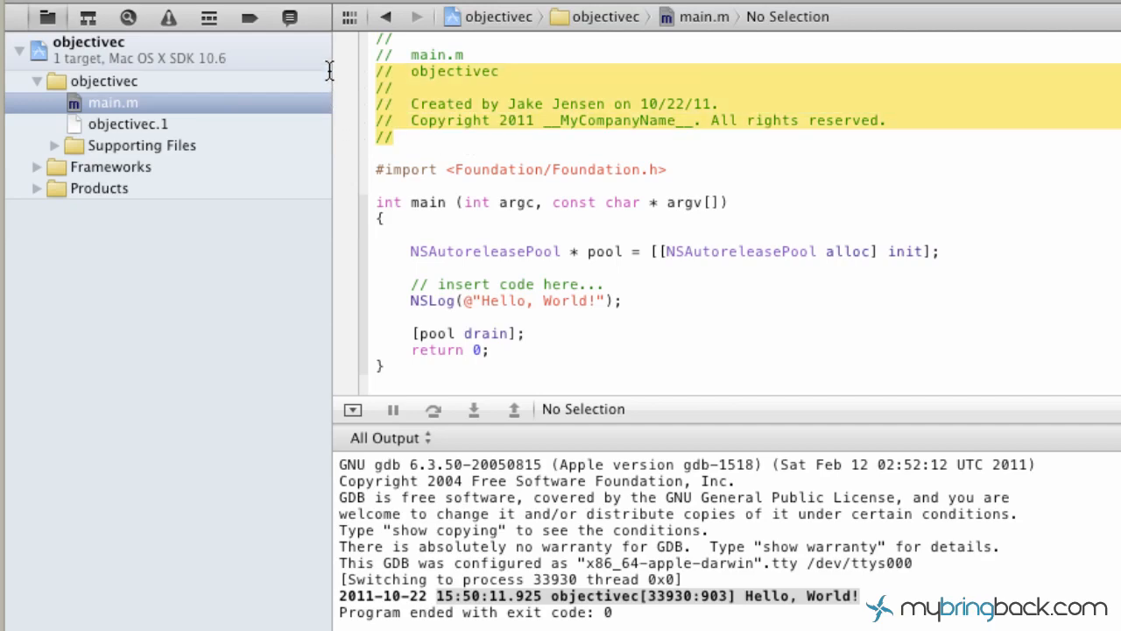
mouse_move(333, 38)
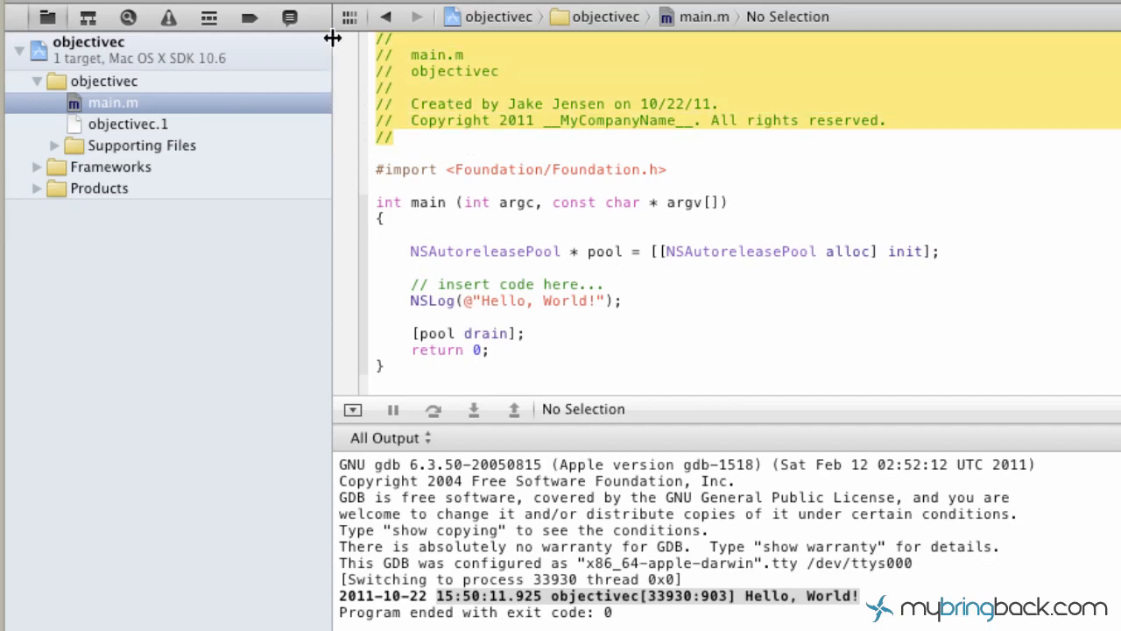
mouse_move(667, 271)
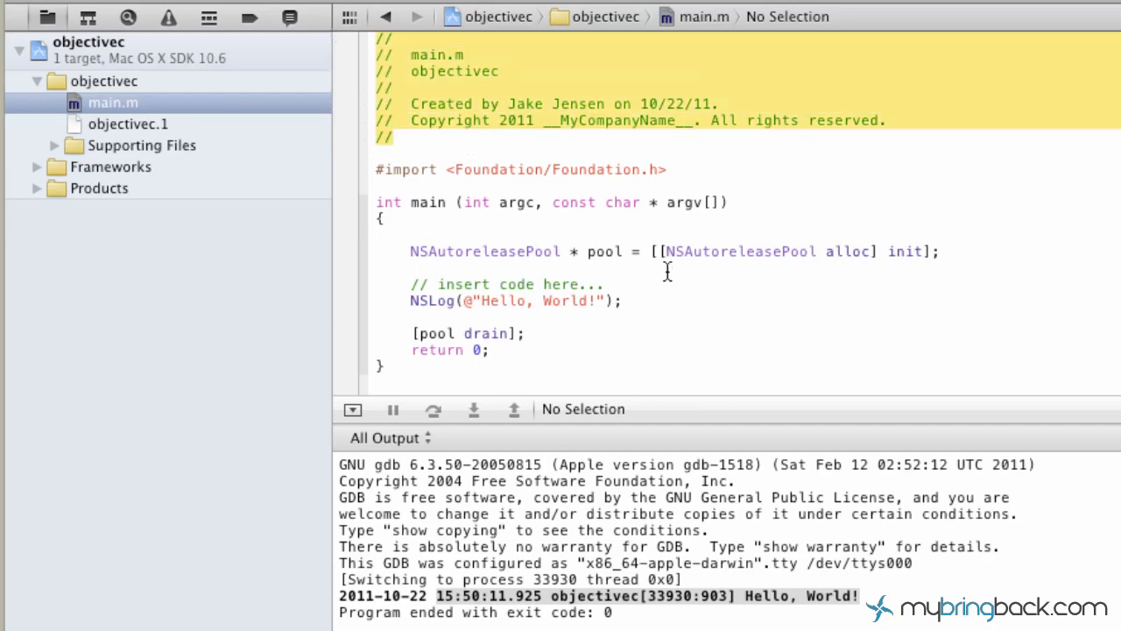
mouse_move(428, 135)
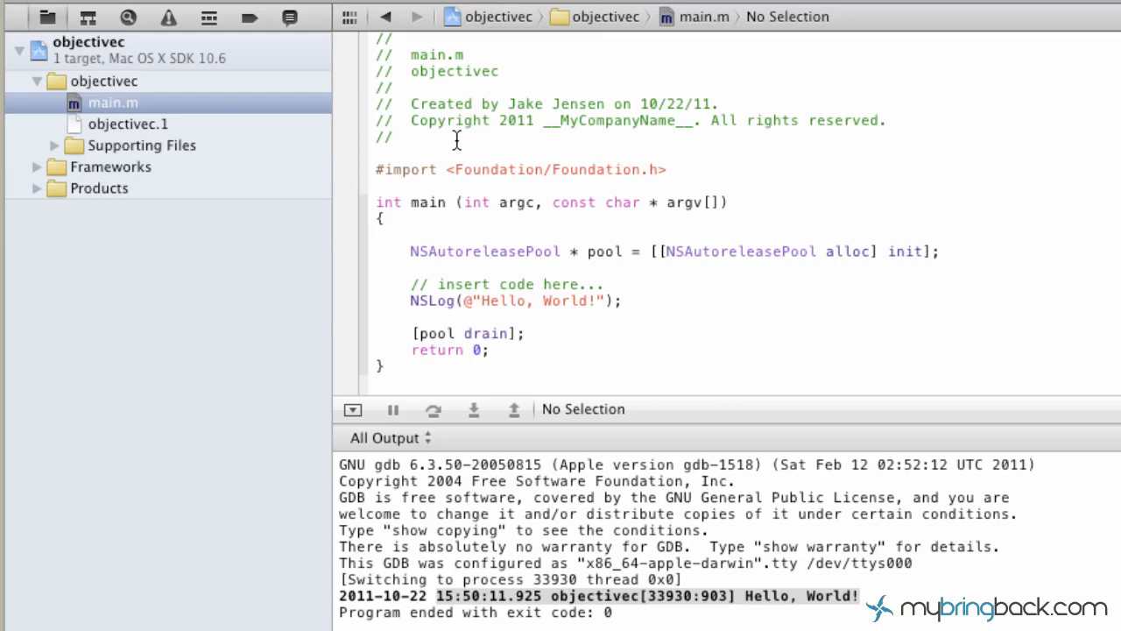
mouse_move(445, 84)
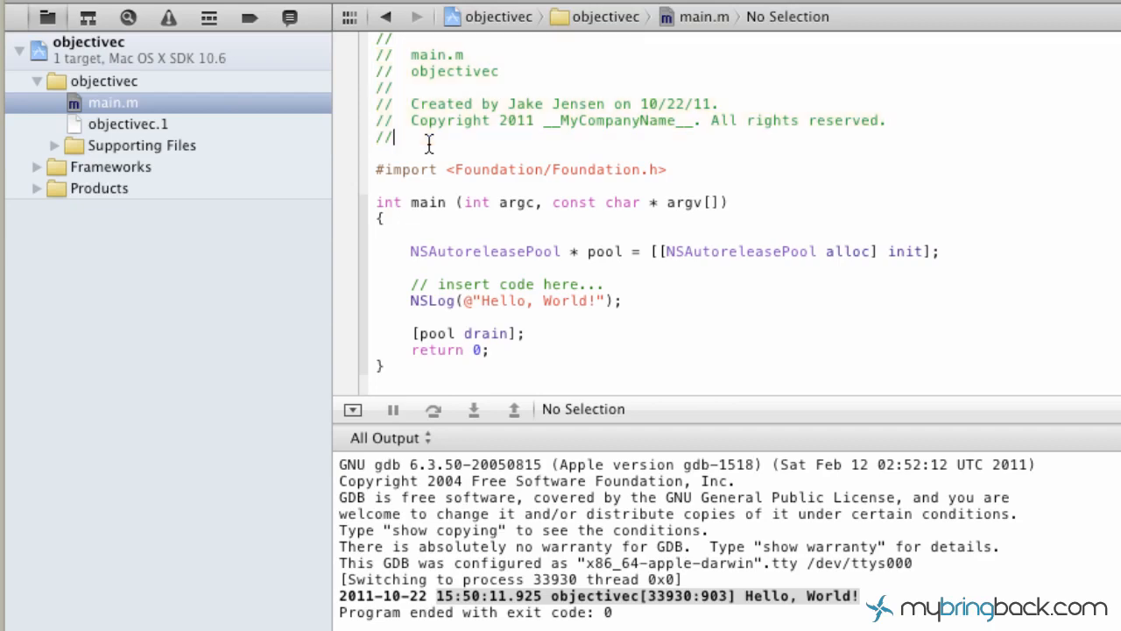
text(jaldsg;kakjasld;gf)
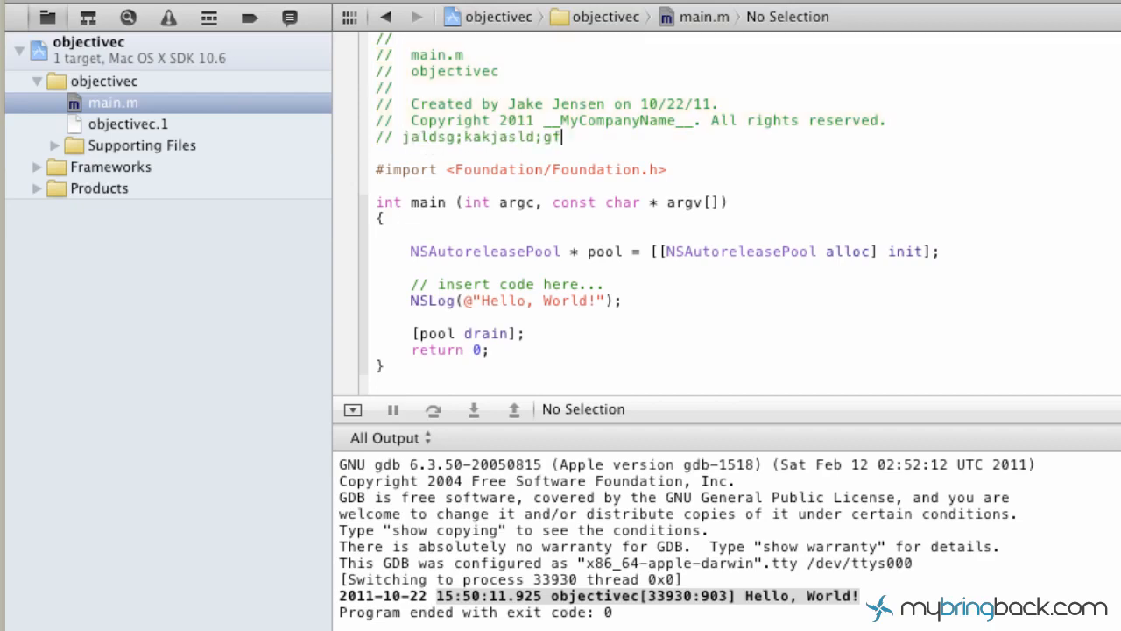
key(Backspace)
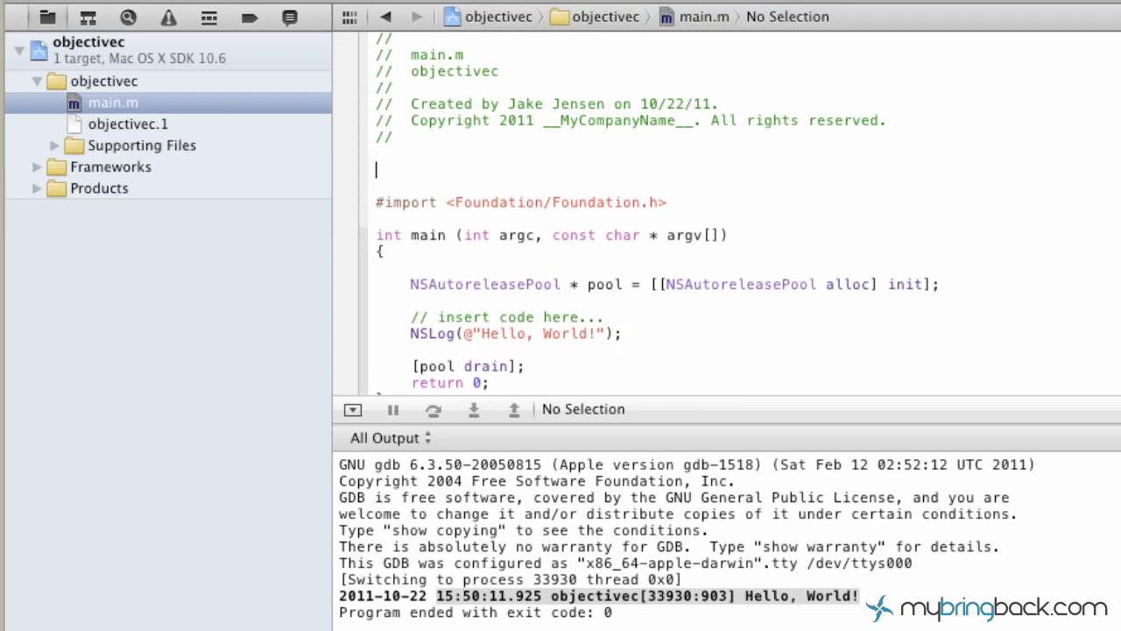
text(/*)
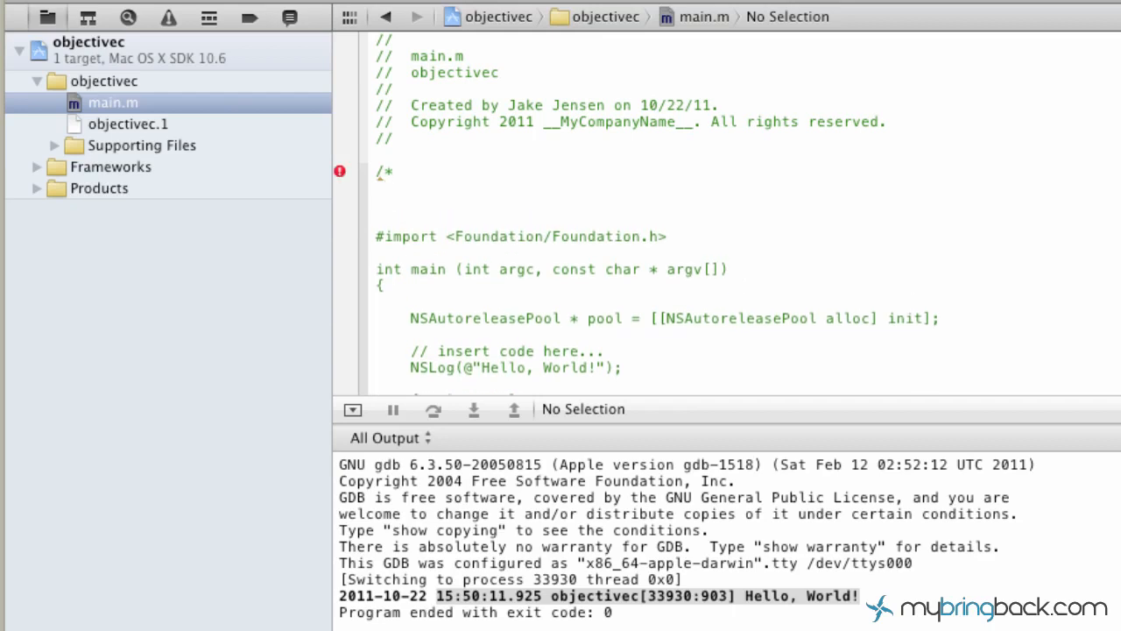
Add a closing */ comment marker and some test text below the opening comment.
click(384, 203)
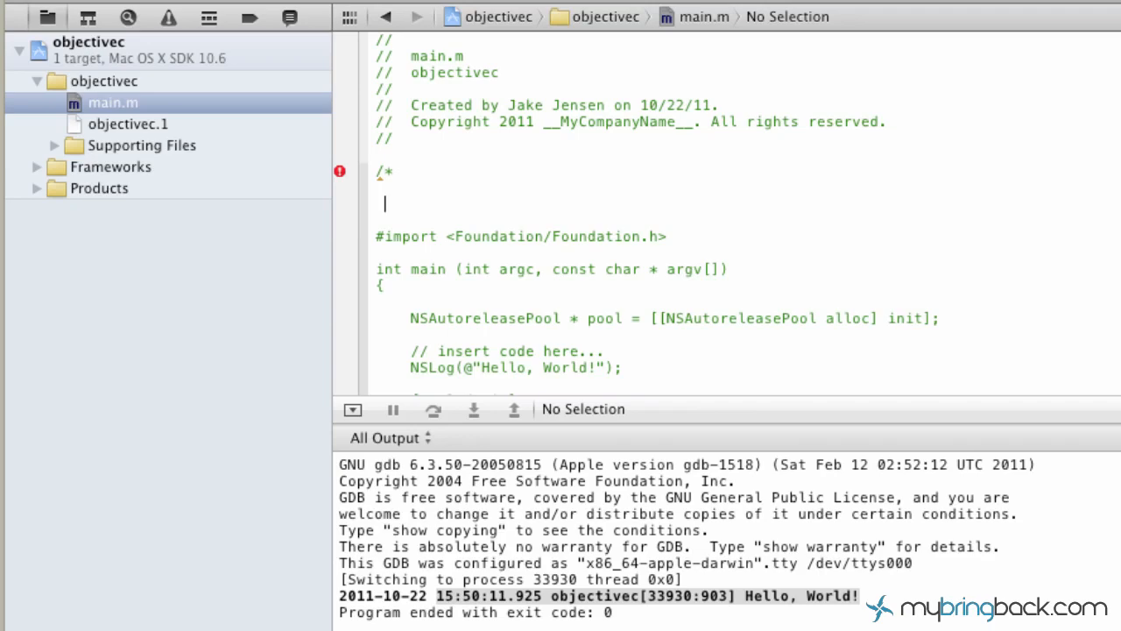
text(*/)
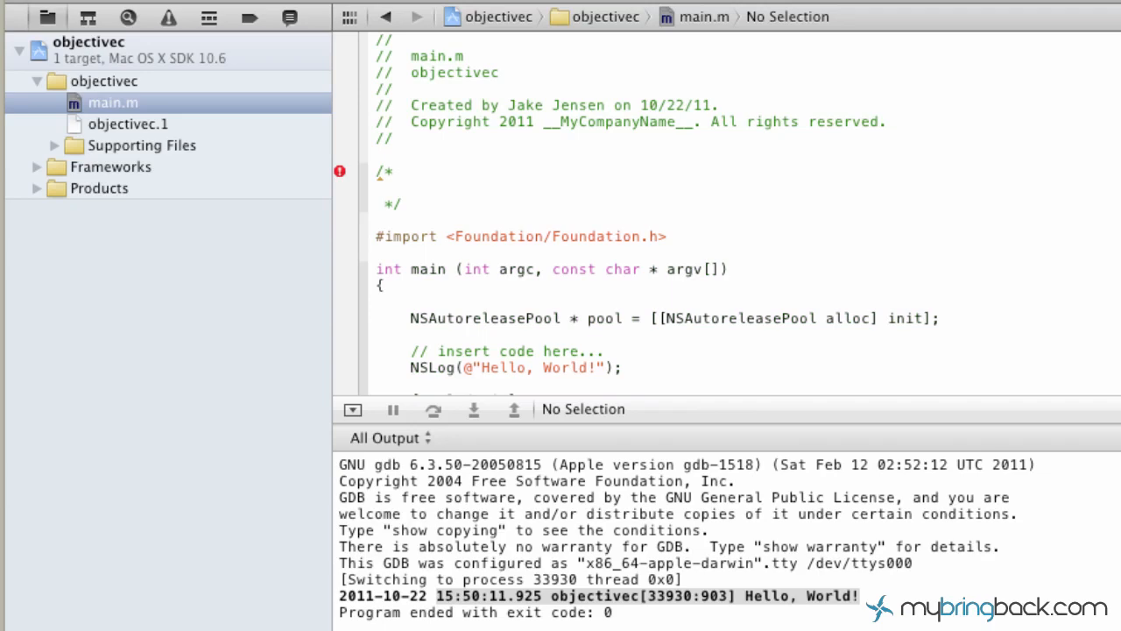
text(ahdkfjhpq)
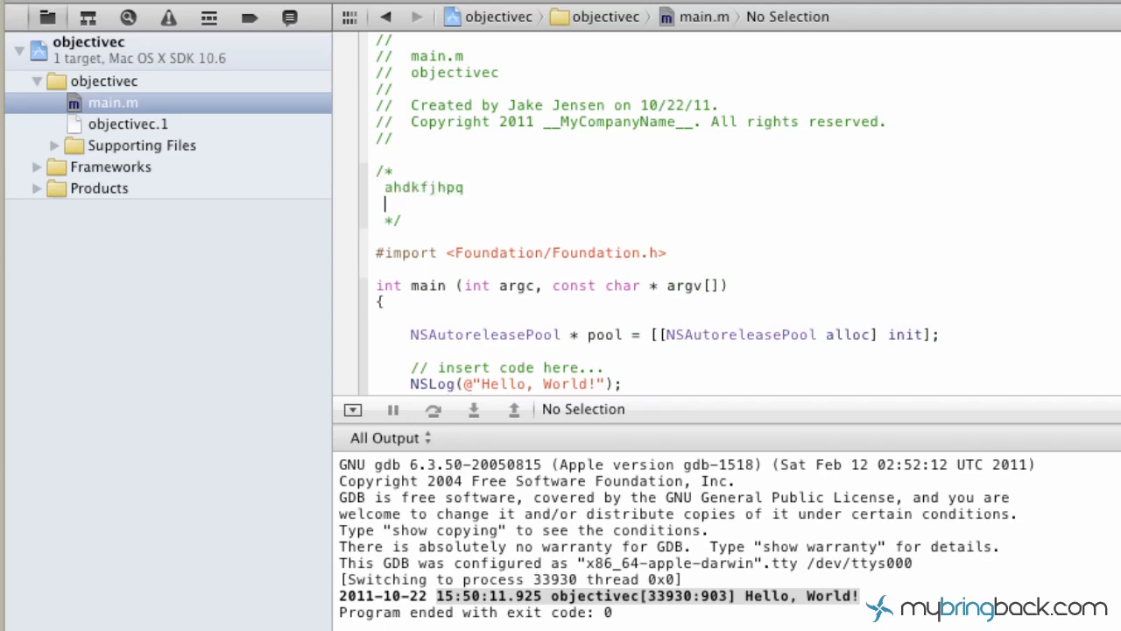
text(adkhjgqprg)
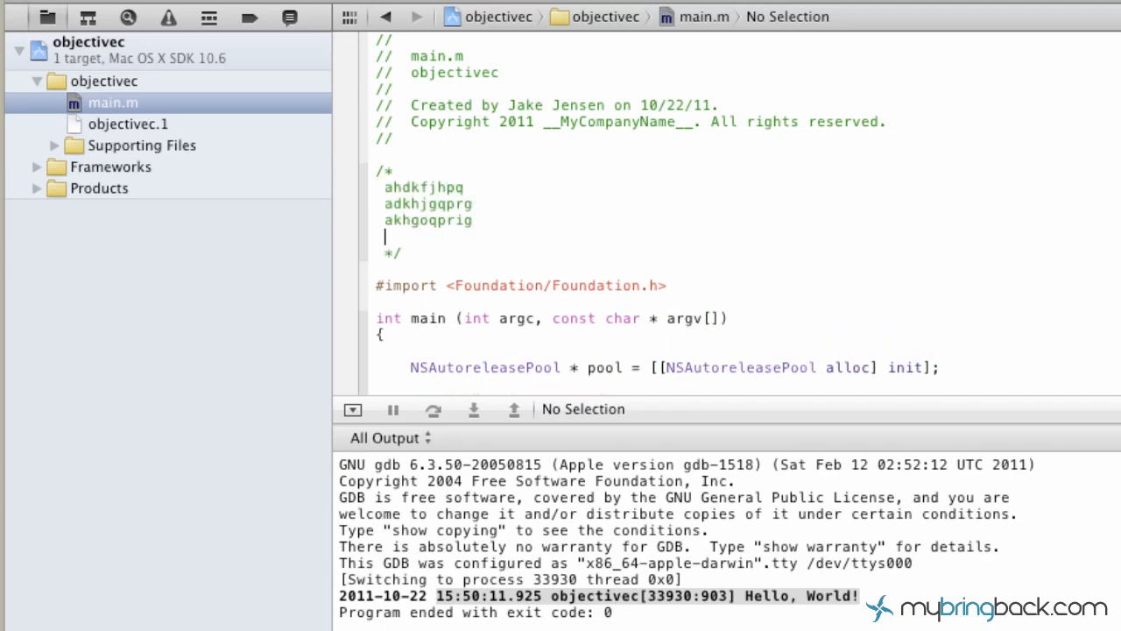
text(rgkhqeorg)
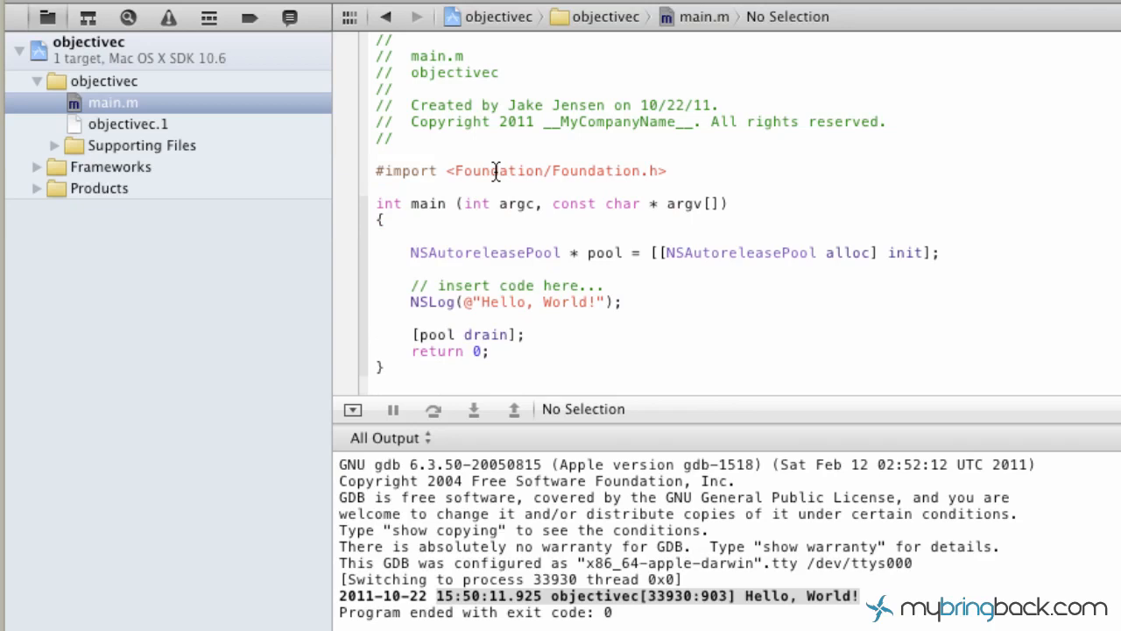
Try selecting parts of the #import <Foundation/Foundation.h> line: whole line, path, file name.
triple_click(520, 170)
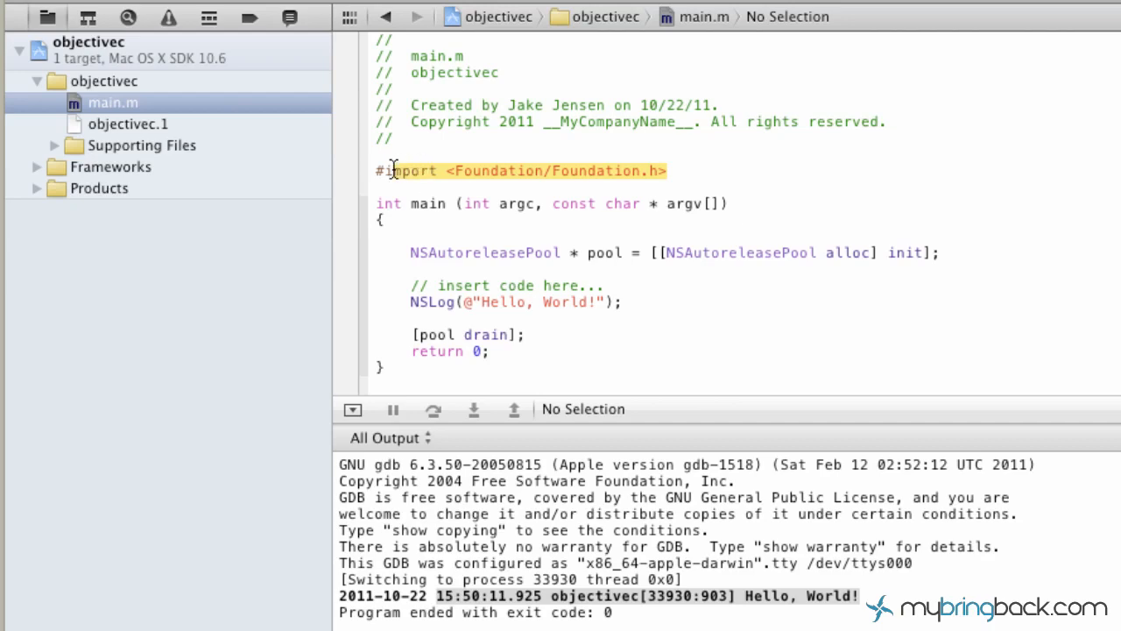
click(668, 171)
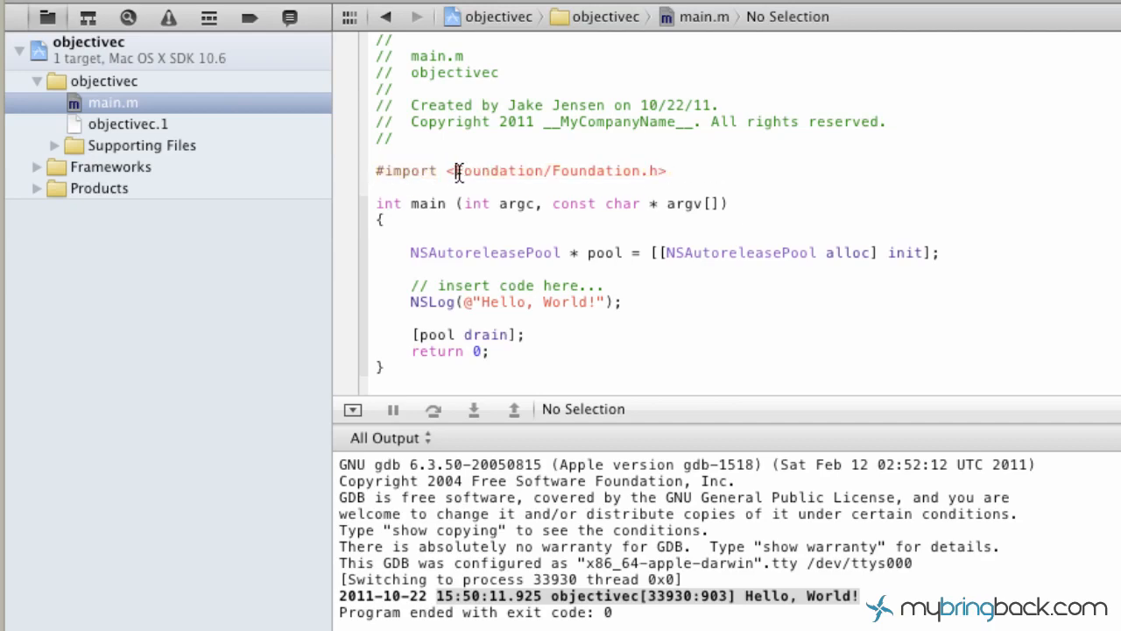
drag(459, 171, 666, 171)
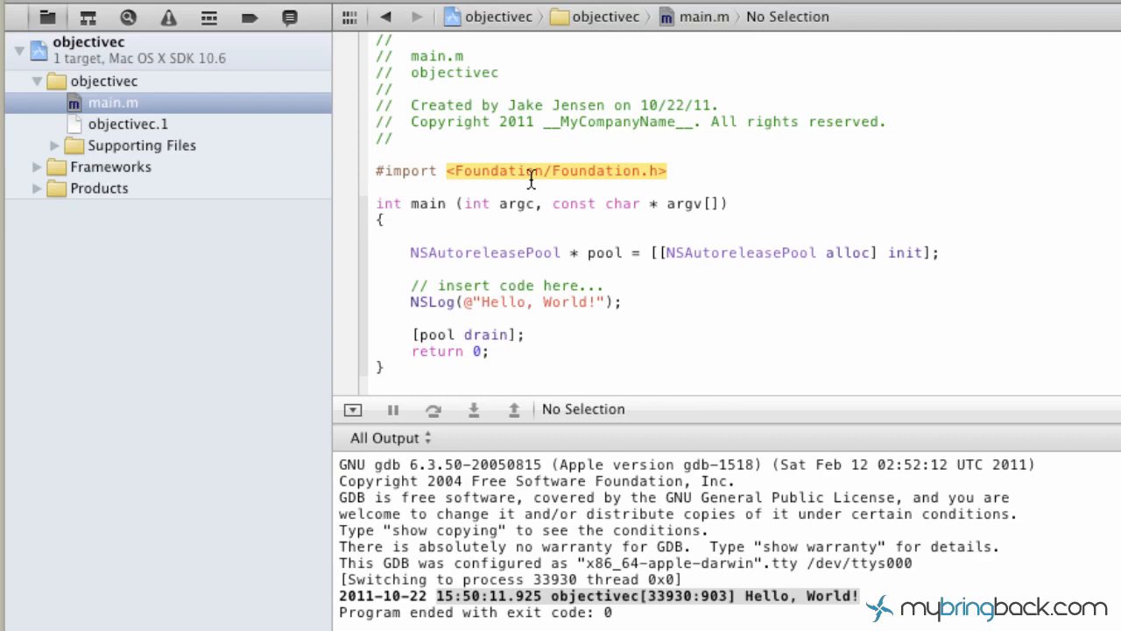
mouse_move(639, 179)
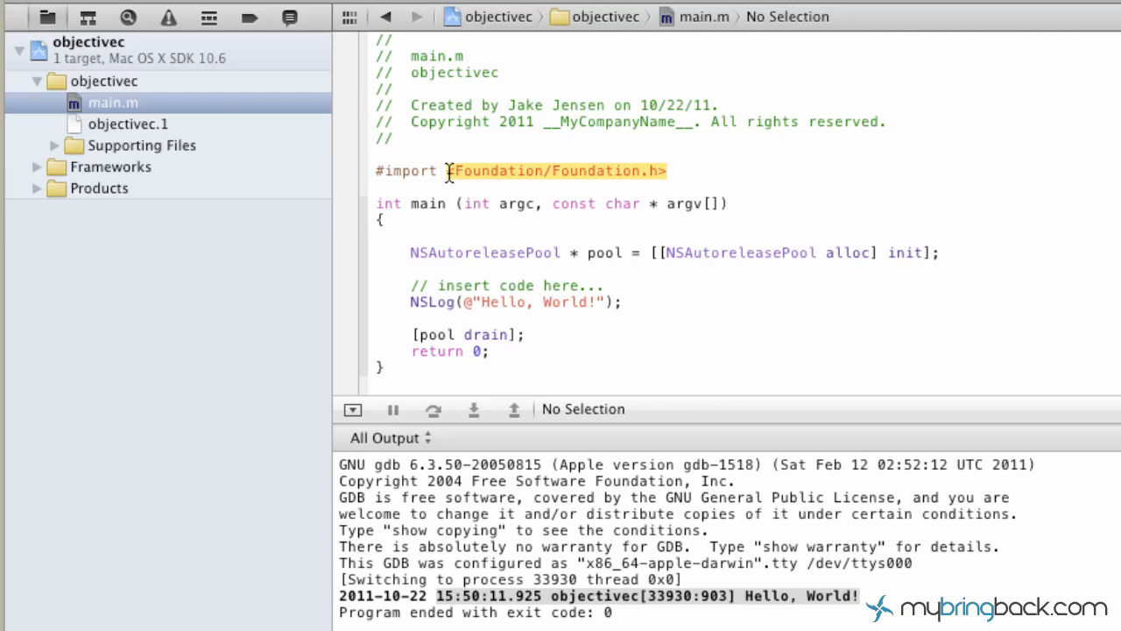
click(372, 203)
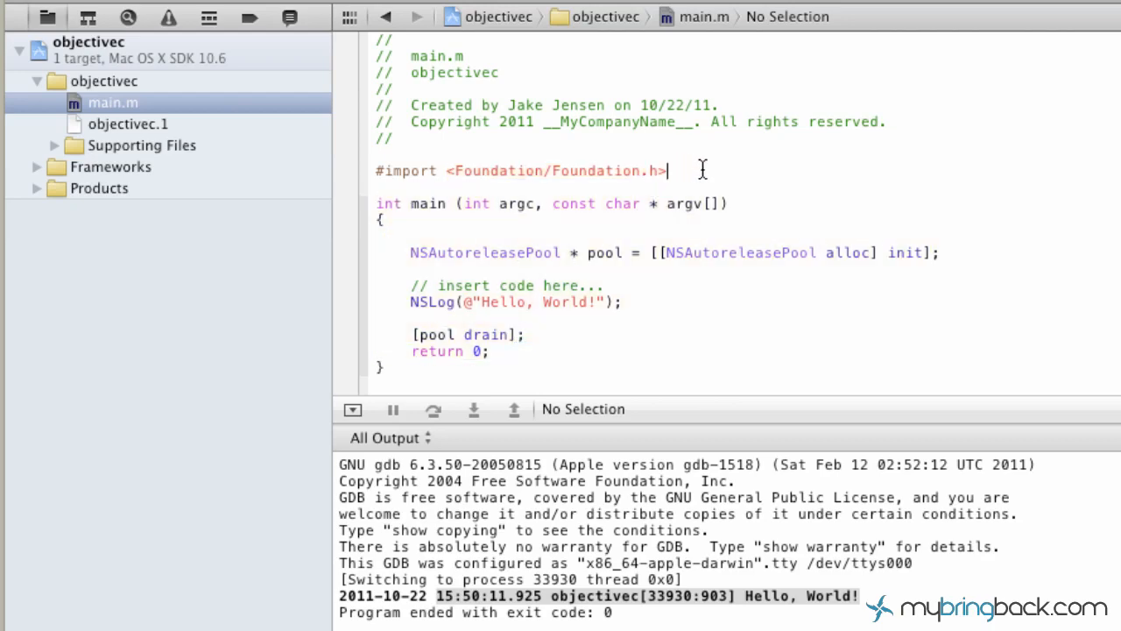
double_click(556, 171)
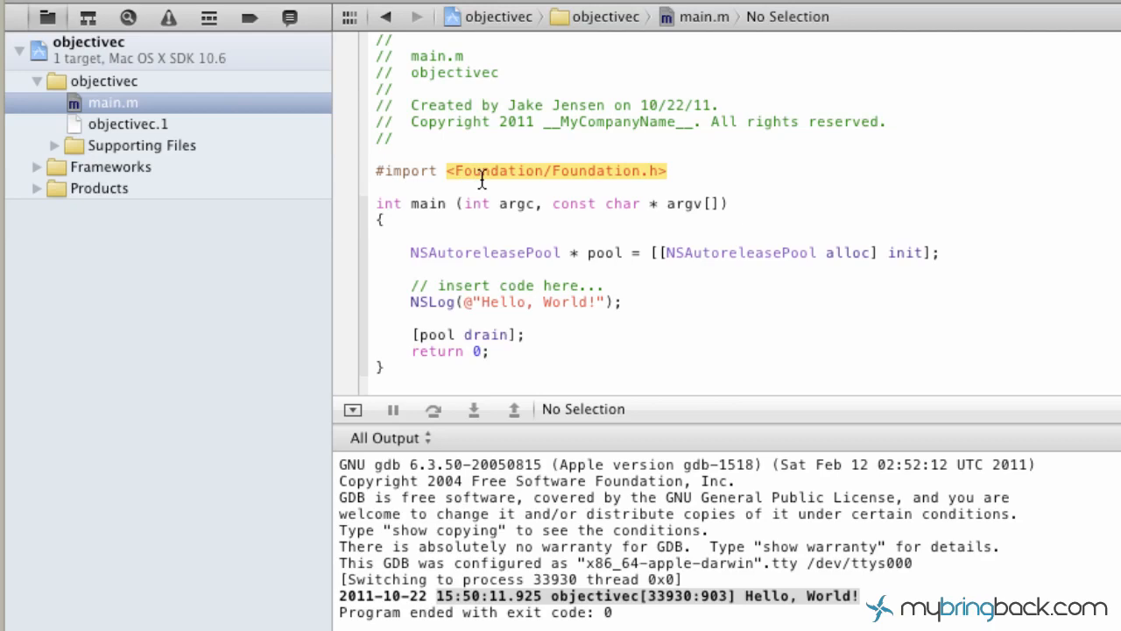
mouse_move(686, 176)
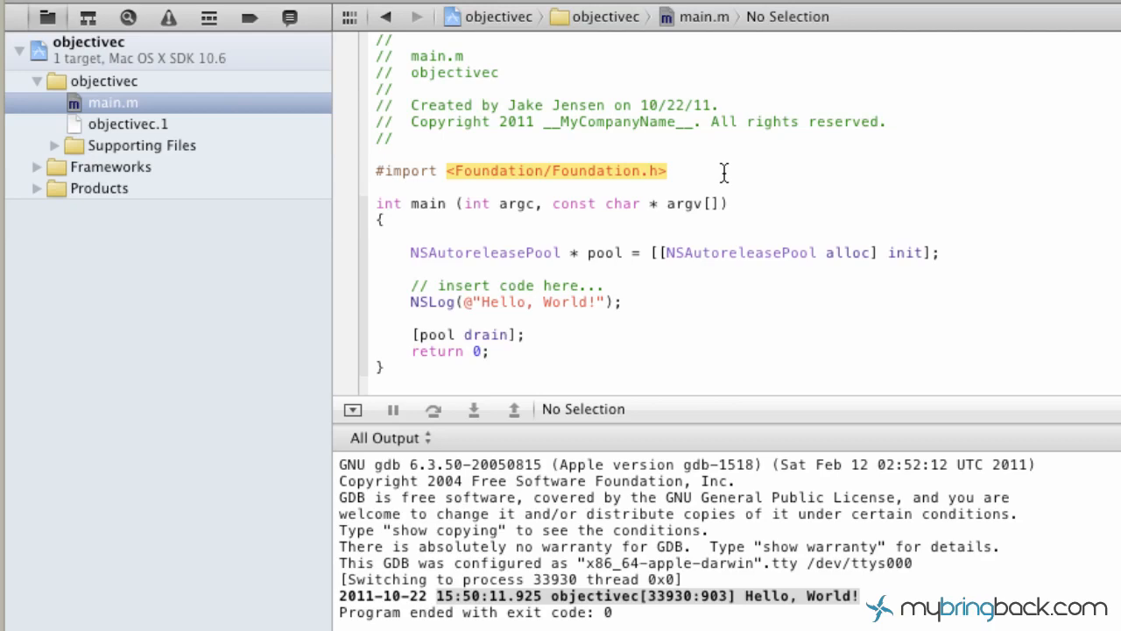
double_click(406, 171)
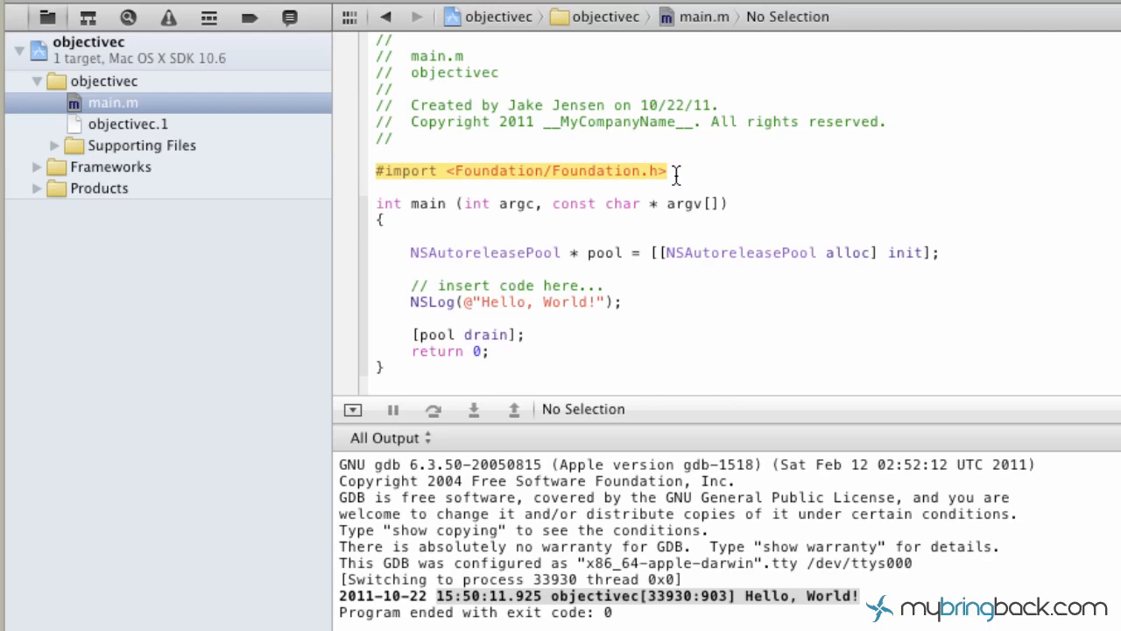
click(670, 171)
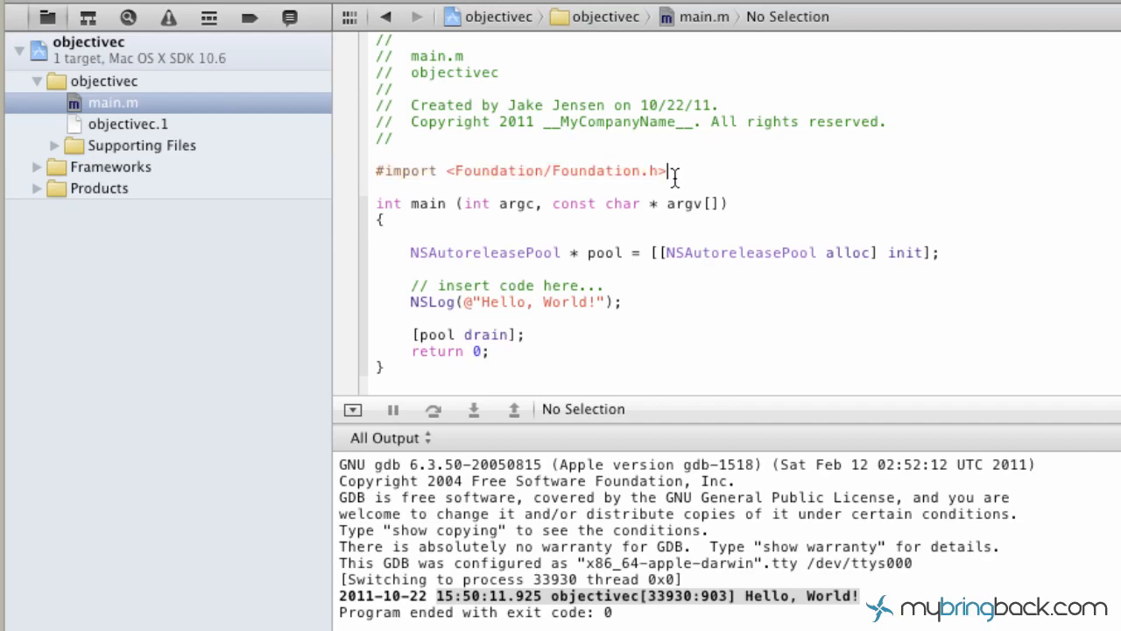
double_click(599, 171)
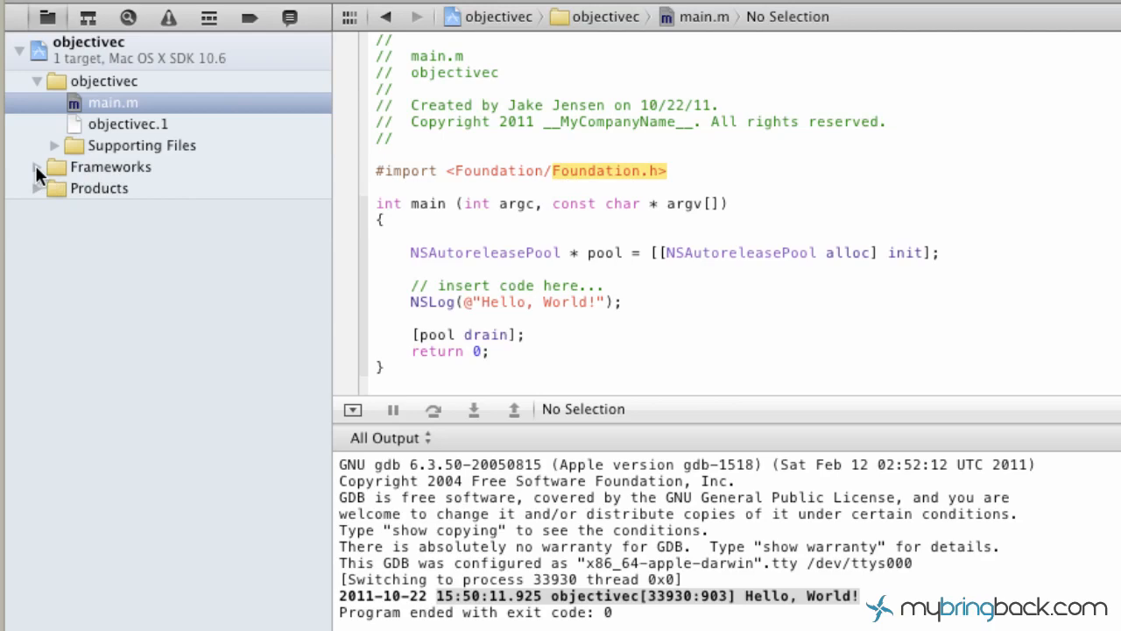
Browse Frameworks > Foundation.framework > Headers > Foundation.h, then return to main.m.
click(54, 166)
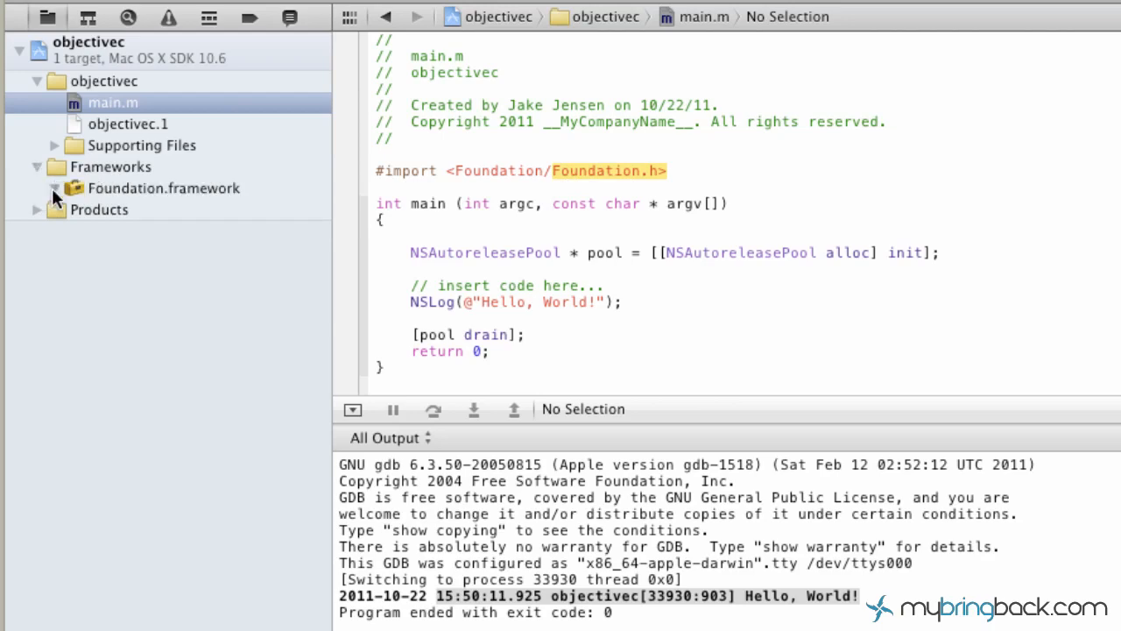
click(53, 188)
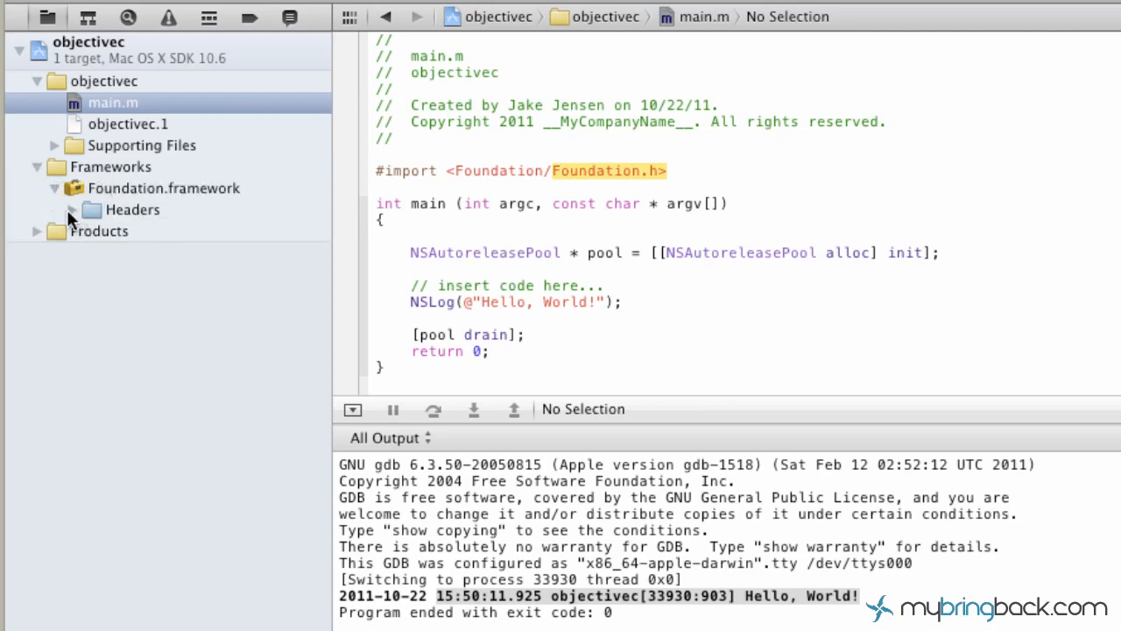
click(91, 209)
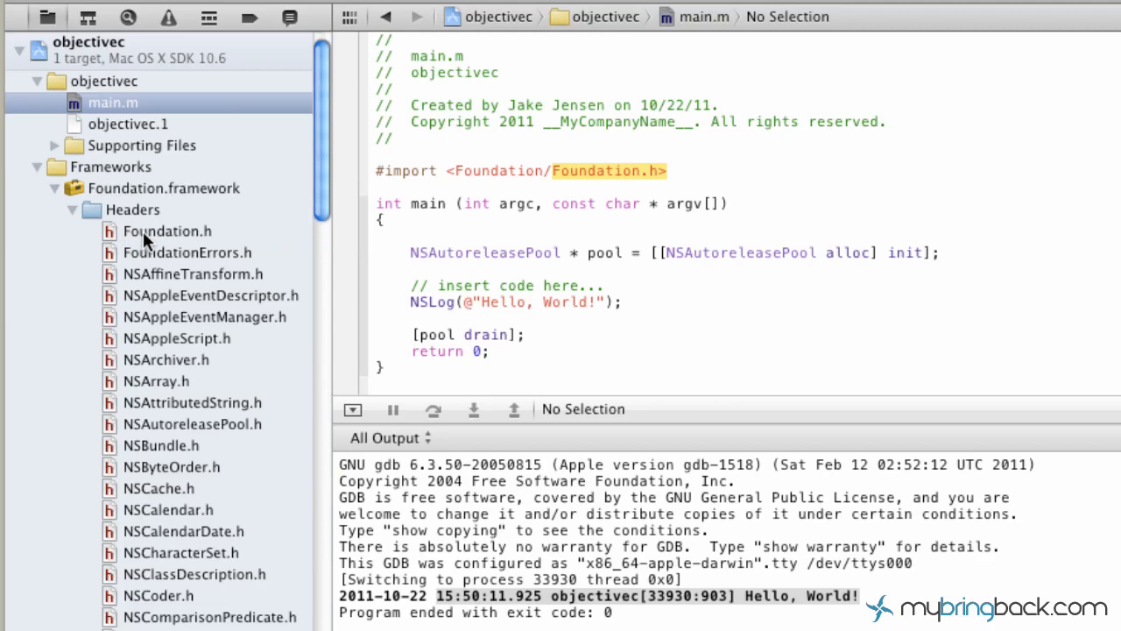
click(167, 231)
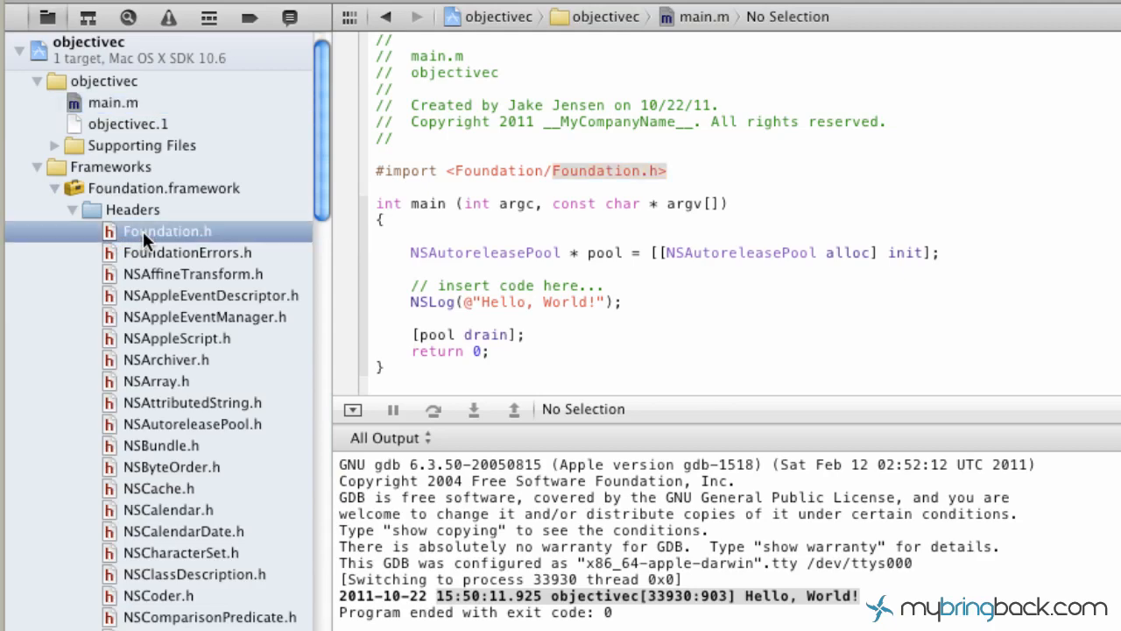
click(167, 230)
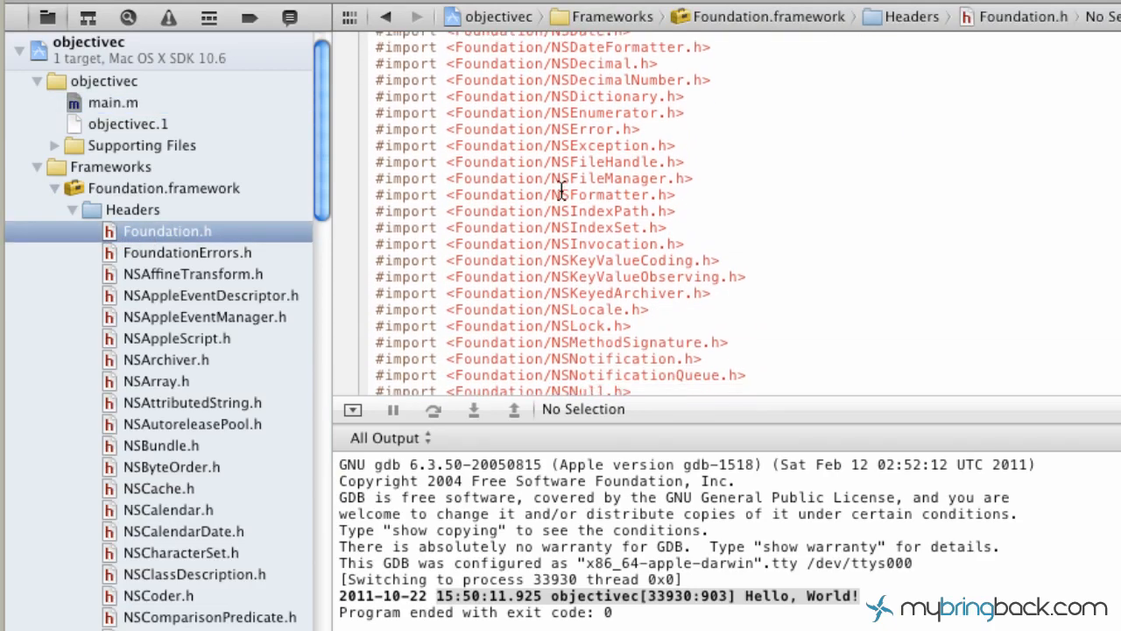
scroll(down, 3)
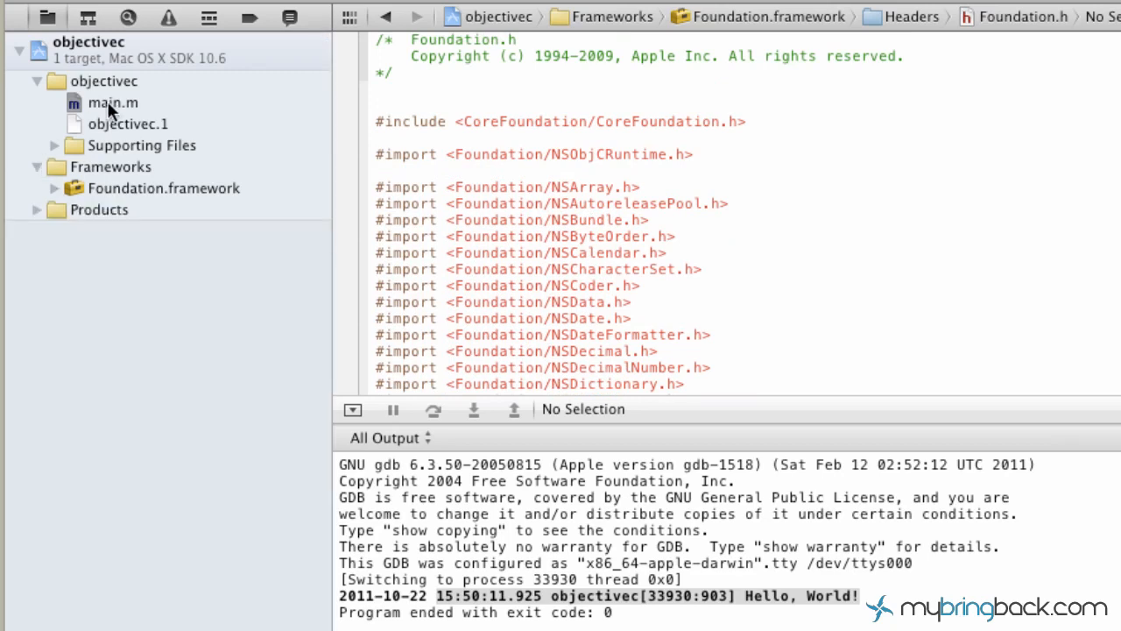
click(112, 102)
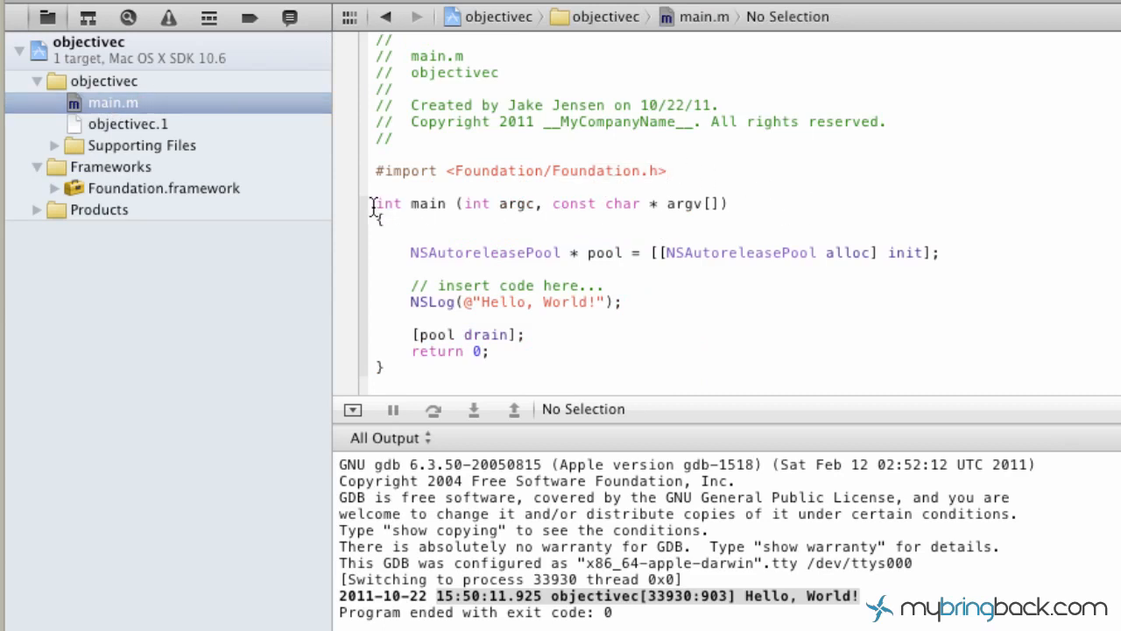
double_click(408, 204)
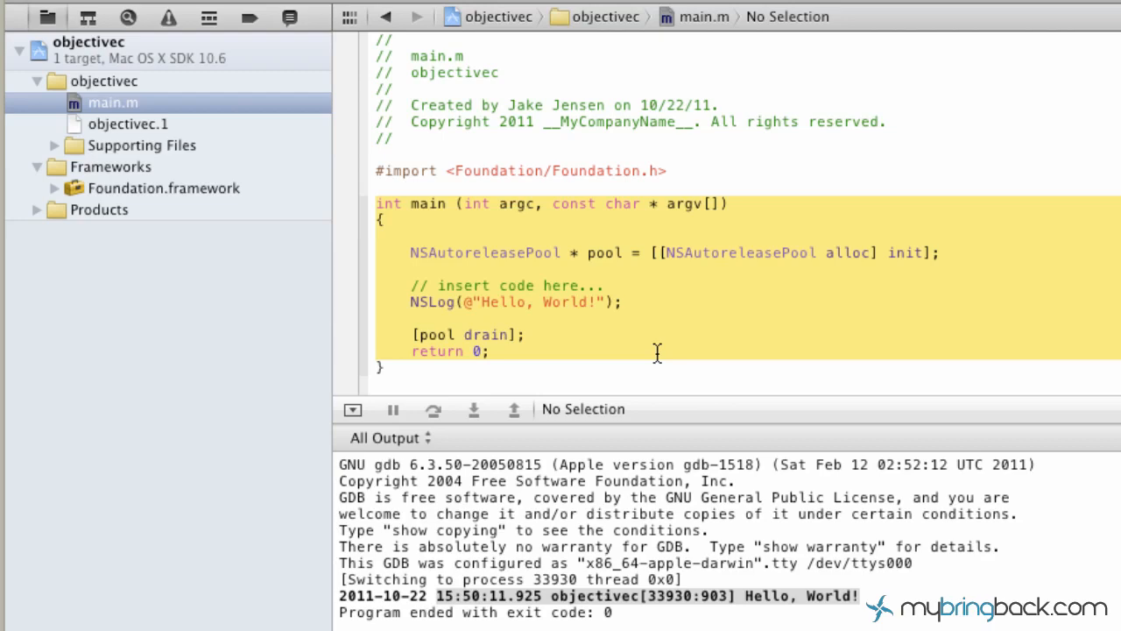
mouse_move(476, 218)
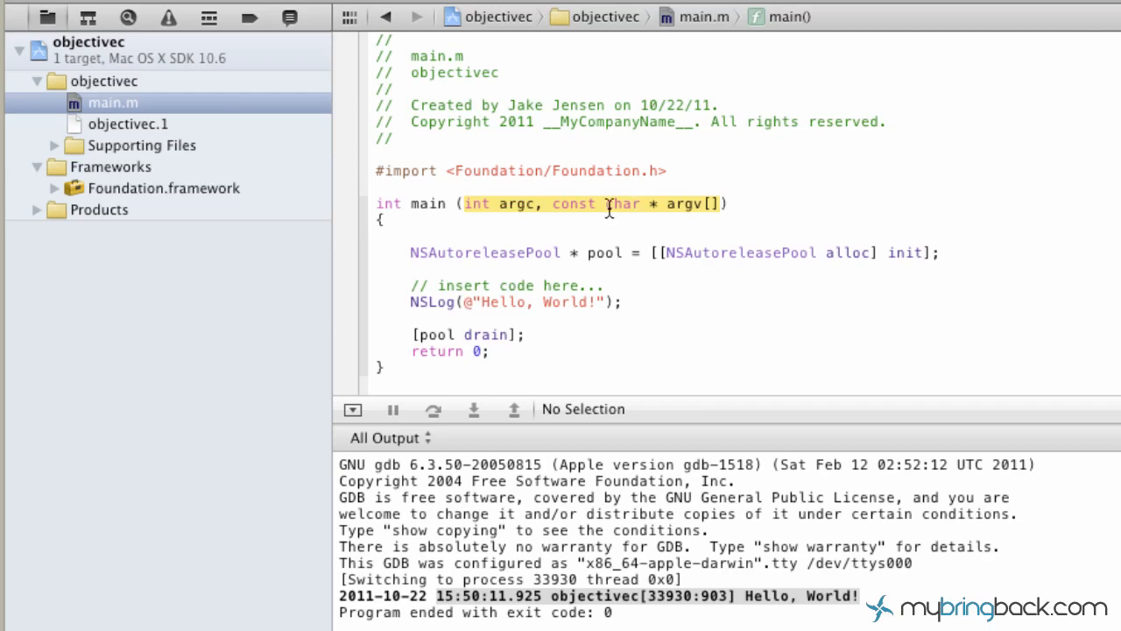
mouse_move(428, 210)
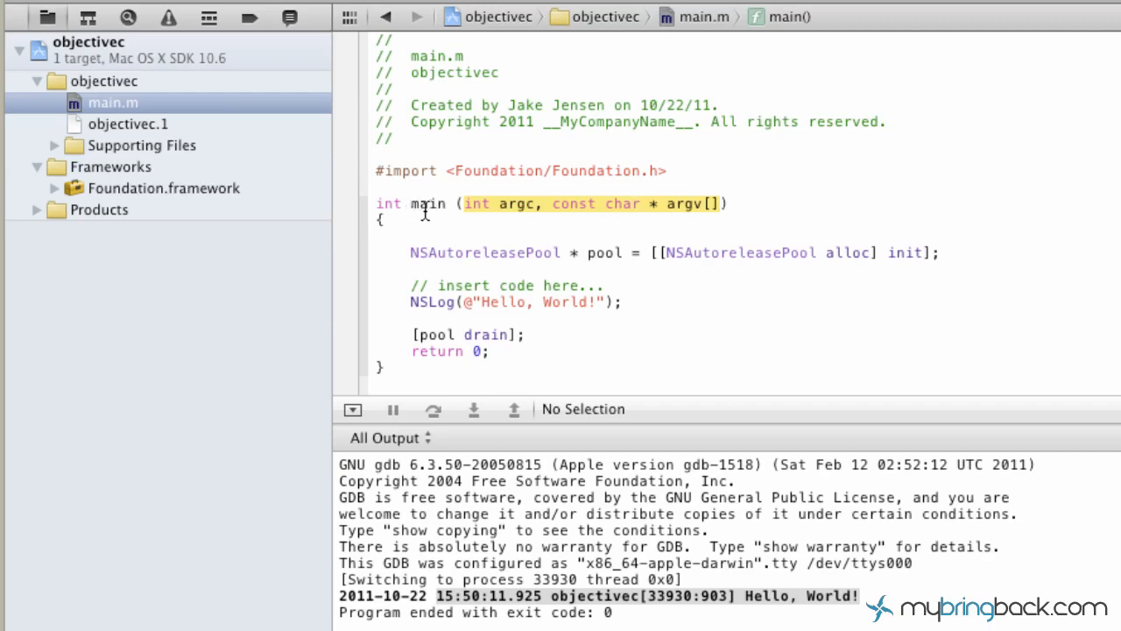
mouse_move(599, 215)
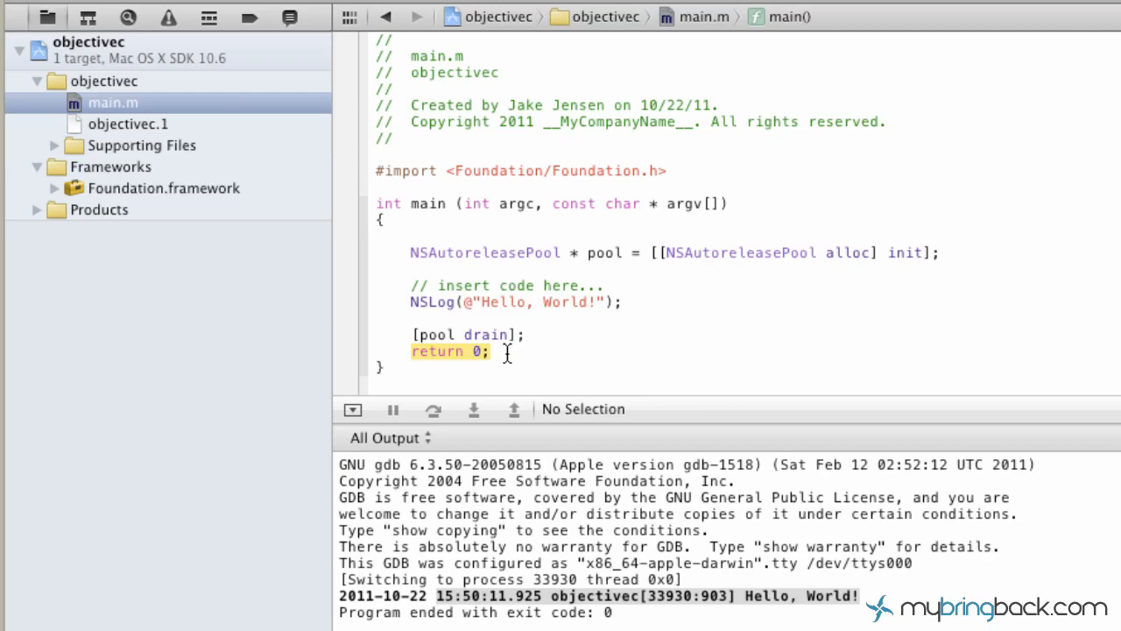
mouse_move(420, 257)
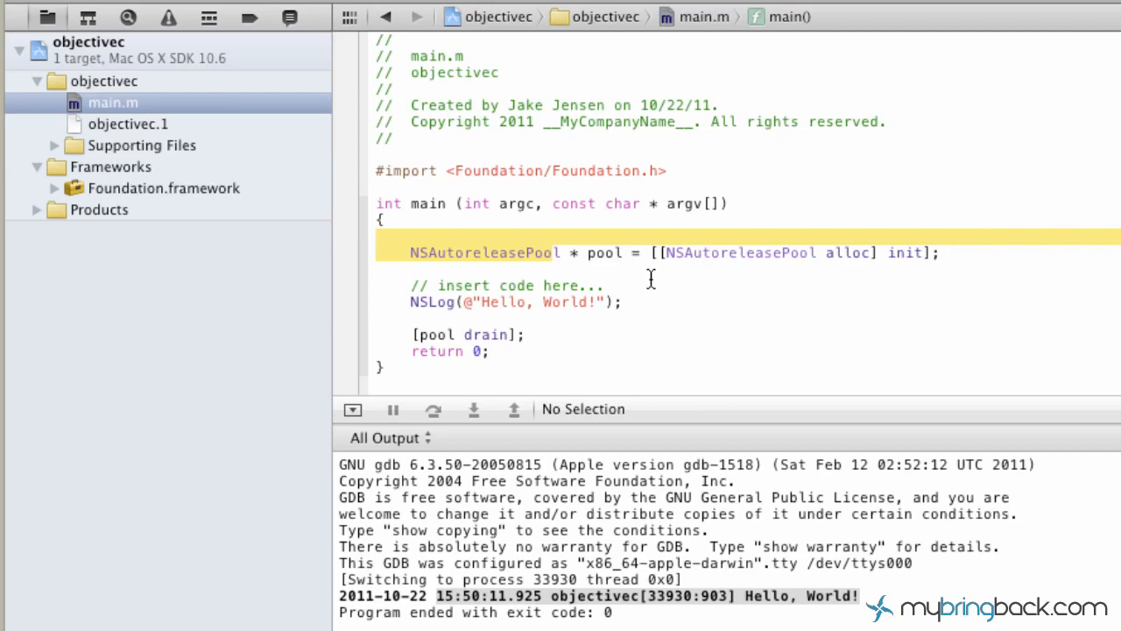
mouse_move(658, 290)
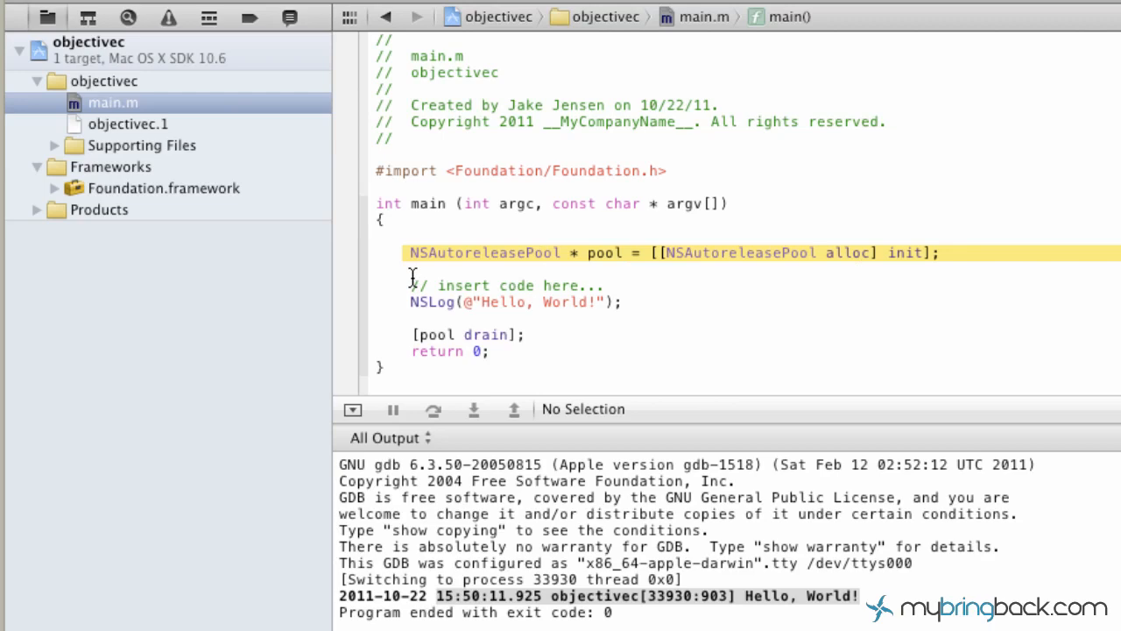
click(504, 285)
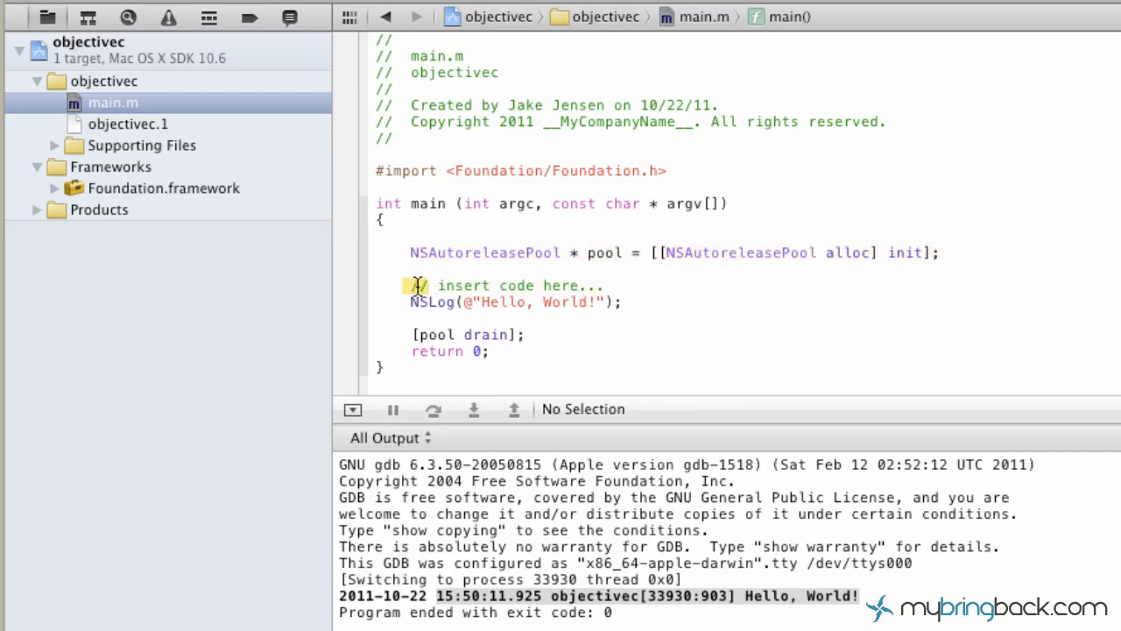
click(468, 286)
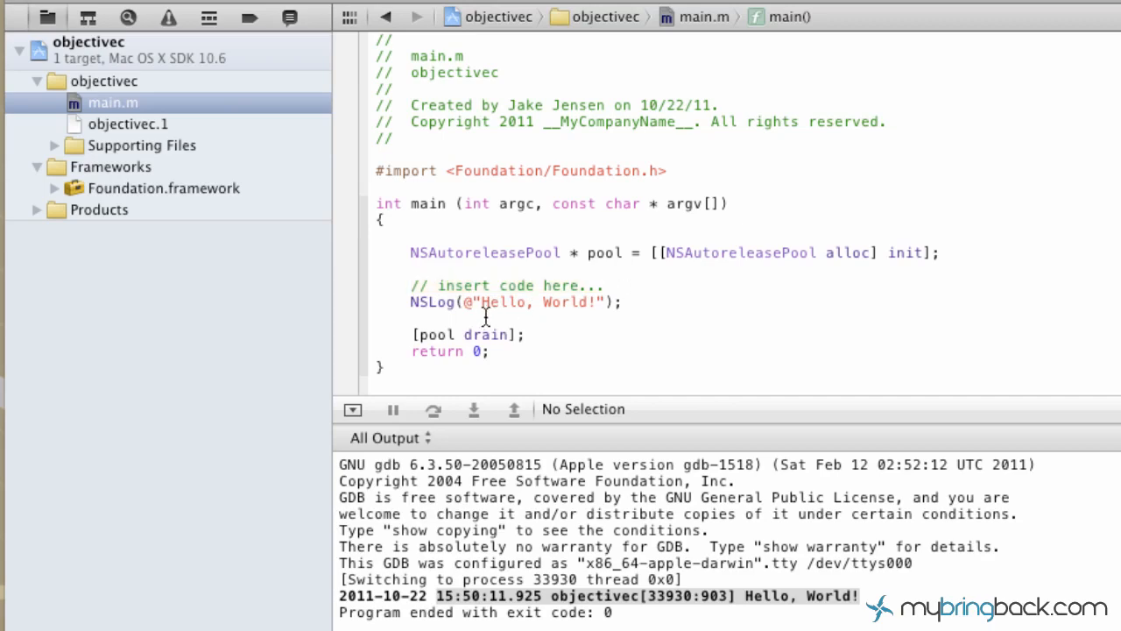
mouse_move(425, 293)
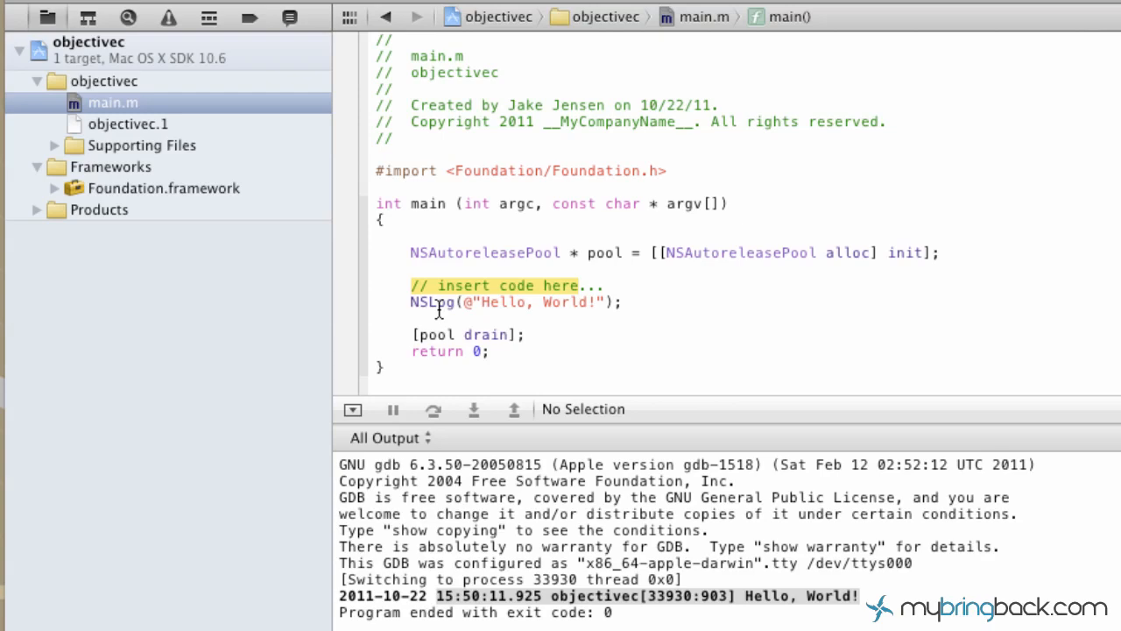
click(417, 301)
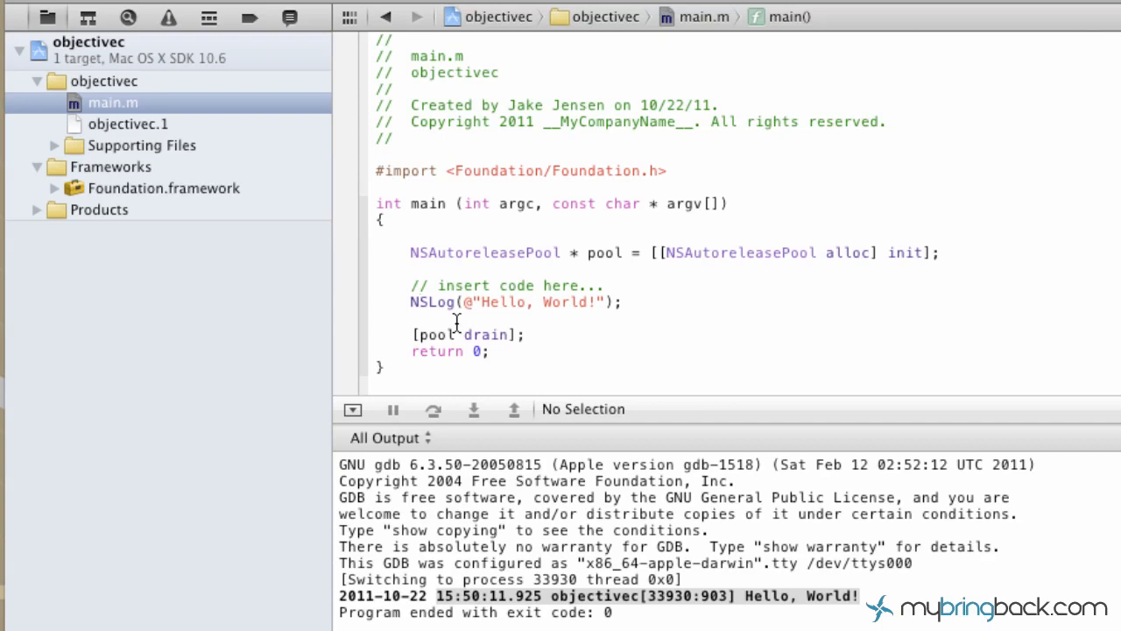
click(422, 302)
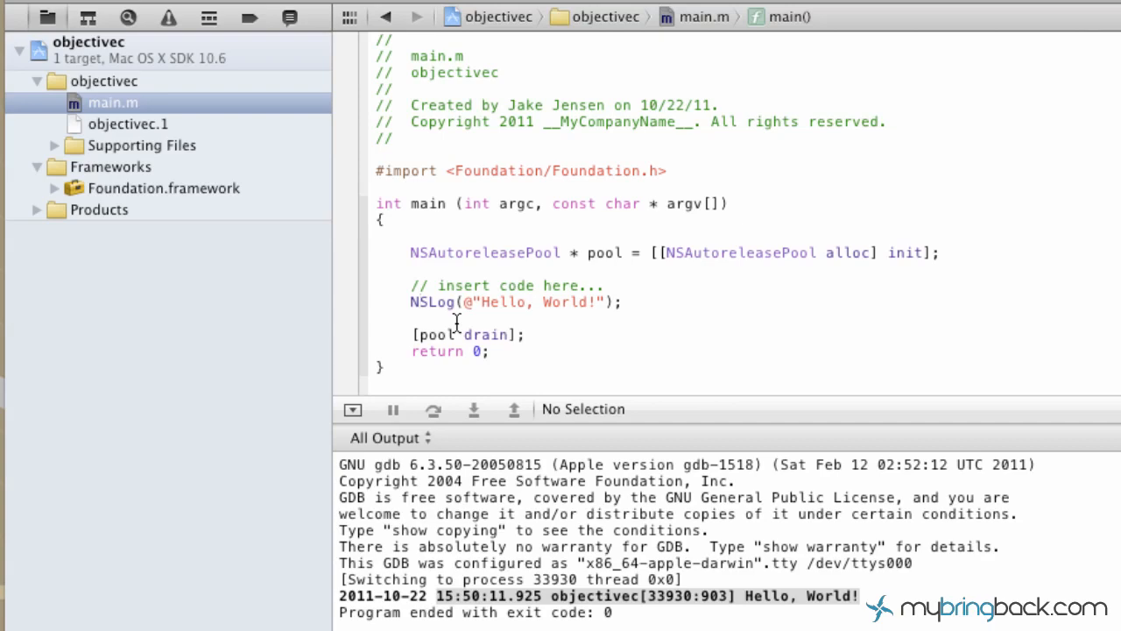
double_click(428, 301)
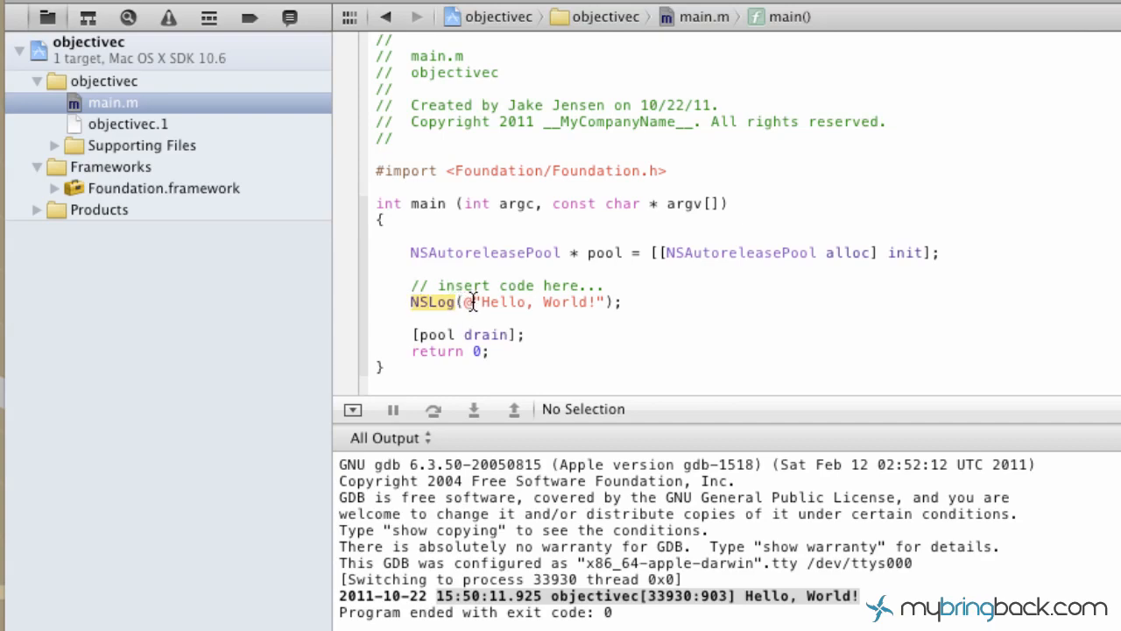
double_click(534, 302)
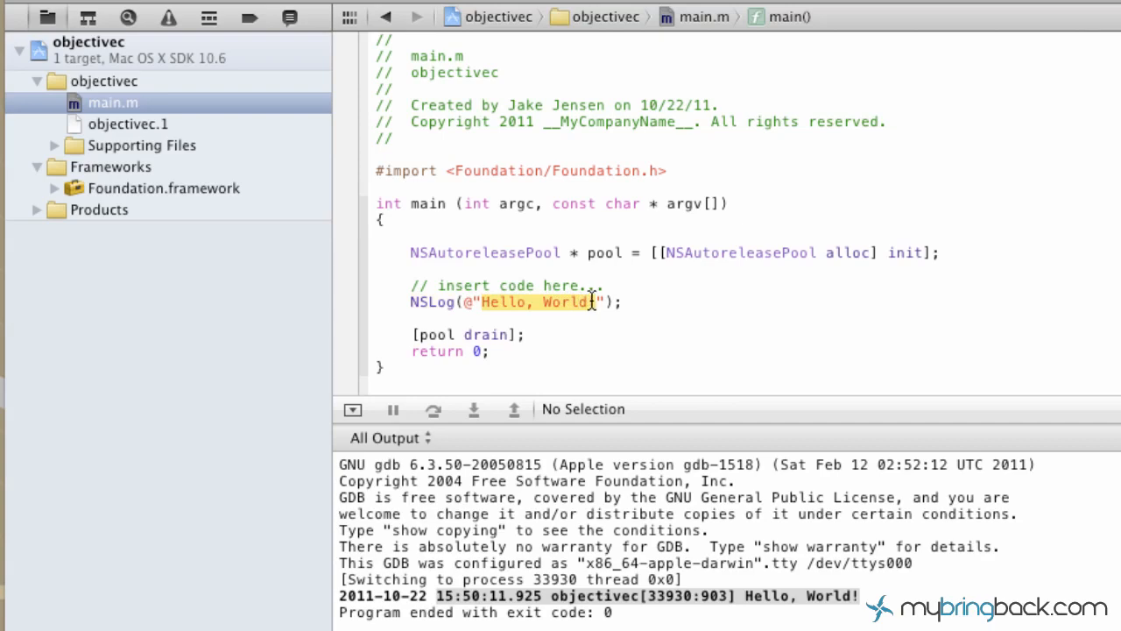
click(565, 334)
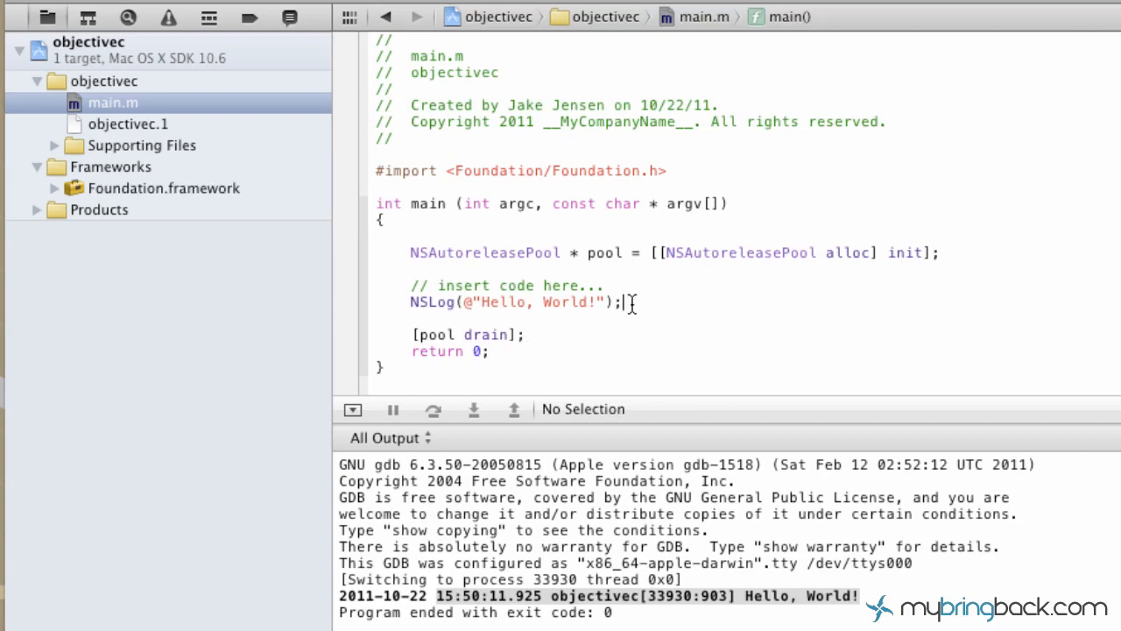
double_click(485, 333)
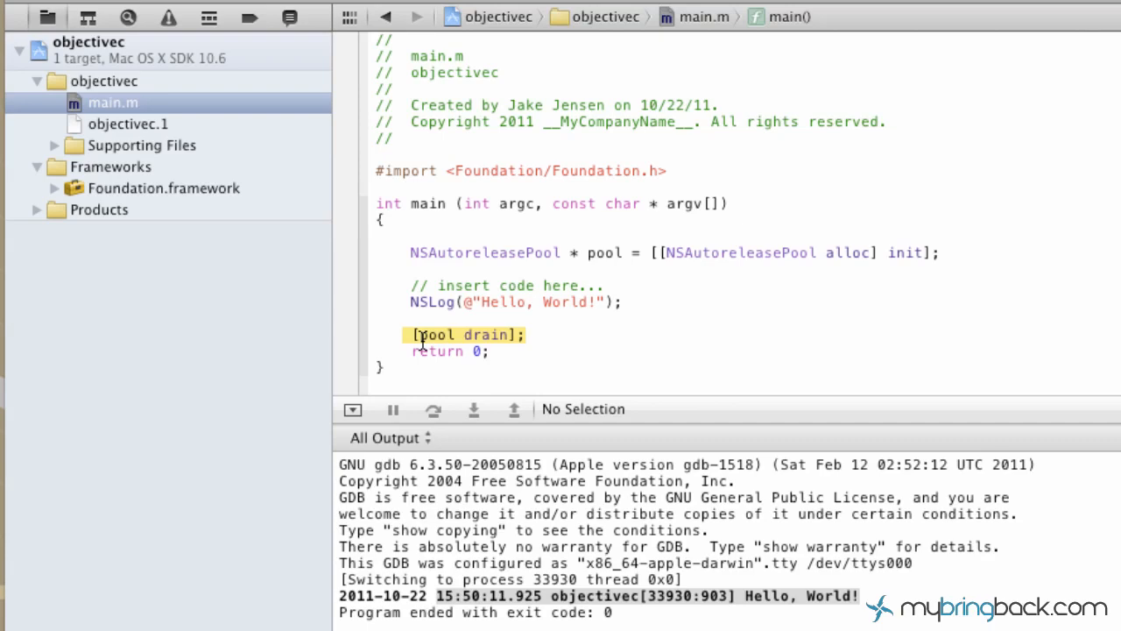
click(528, 335)
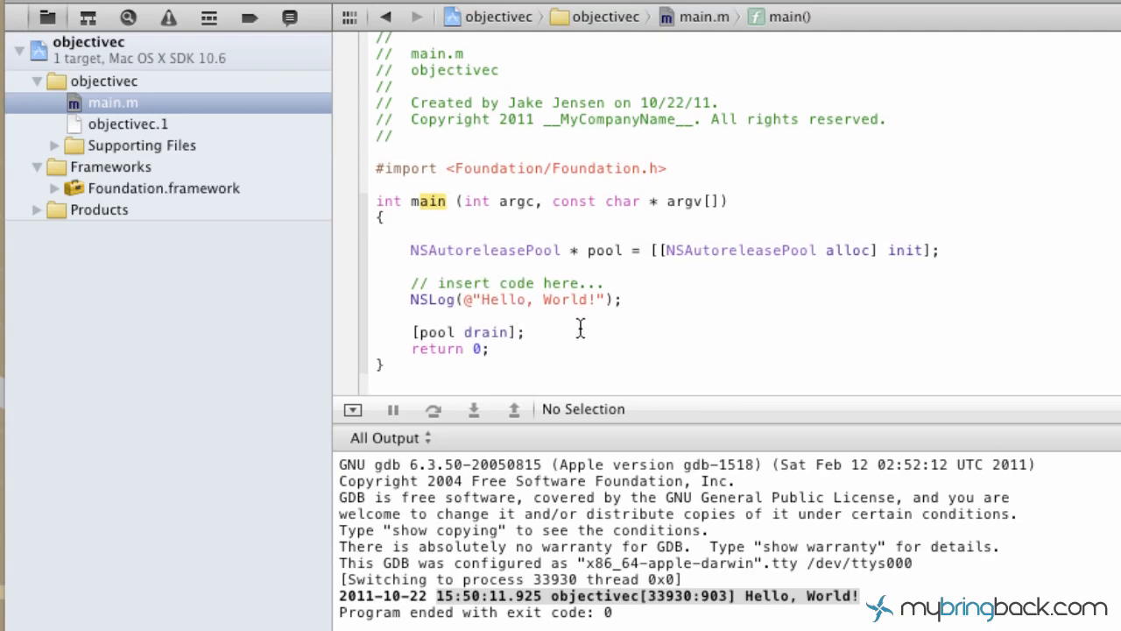
mouse_move(570, 323)
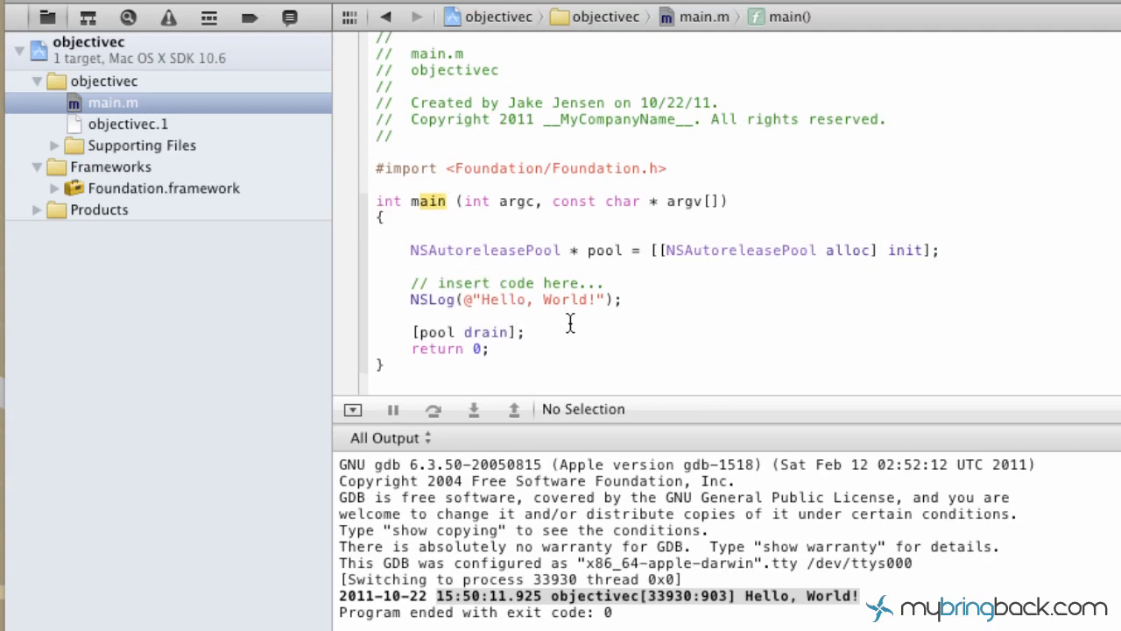
mouse_move(489, 311)
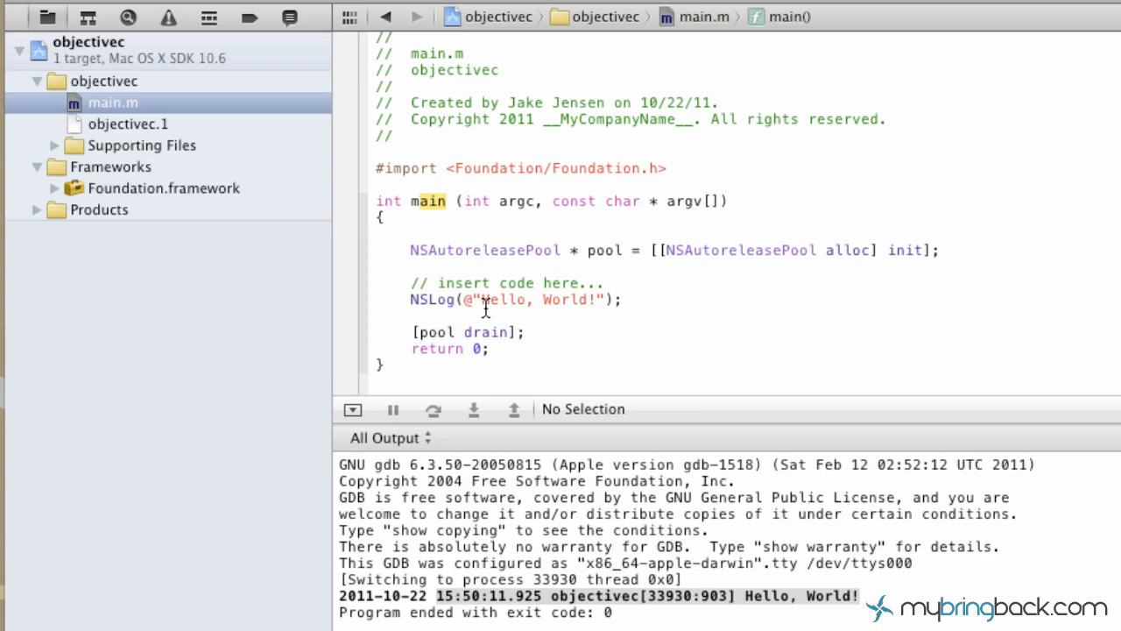
Replace 'Hello, World!' in the NSLog string with 'Squirrels don't like me!'.
double_click(502, 299)
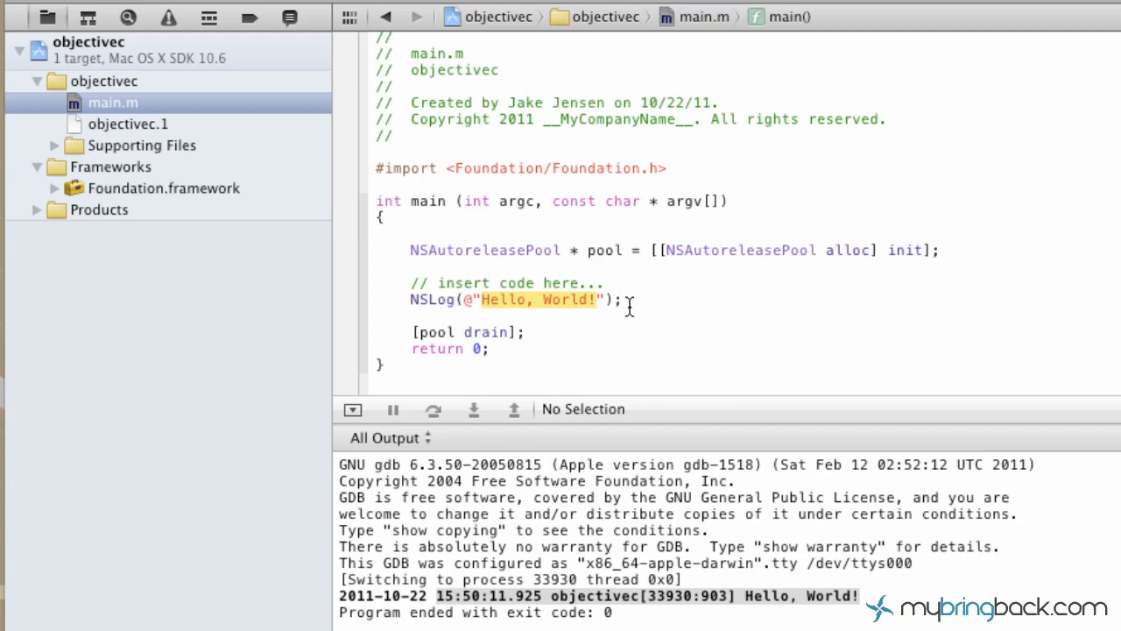
text(SLog(@"S");)
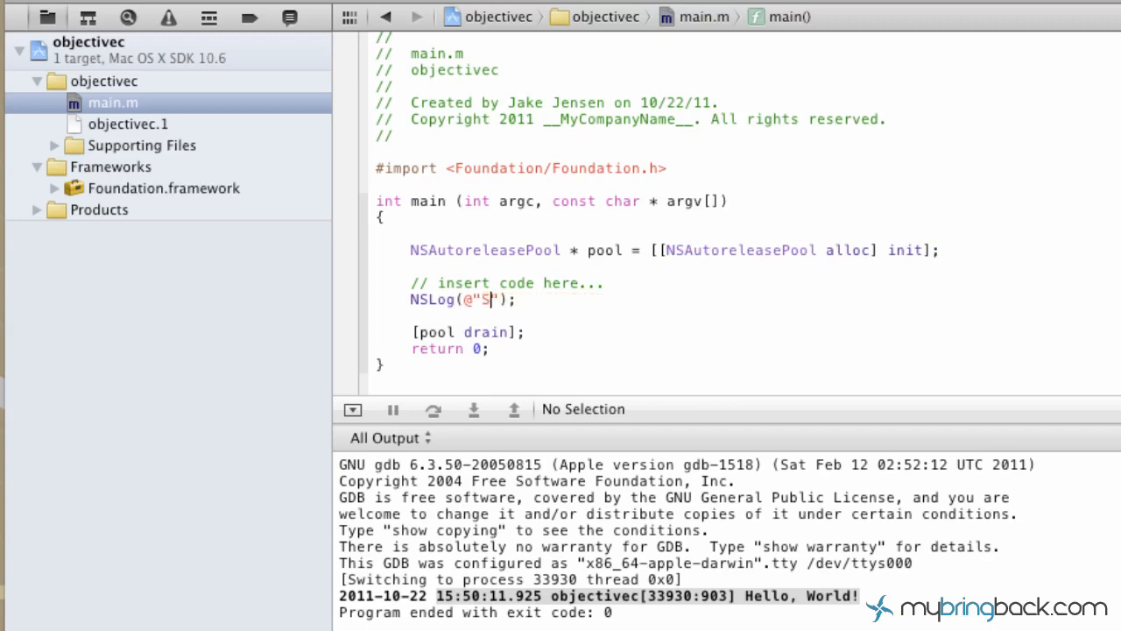
text(quirel)
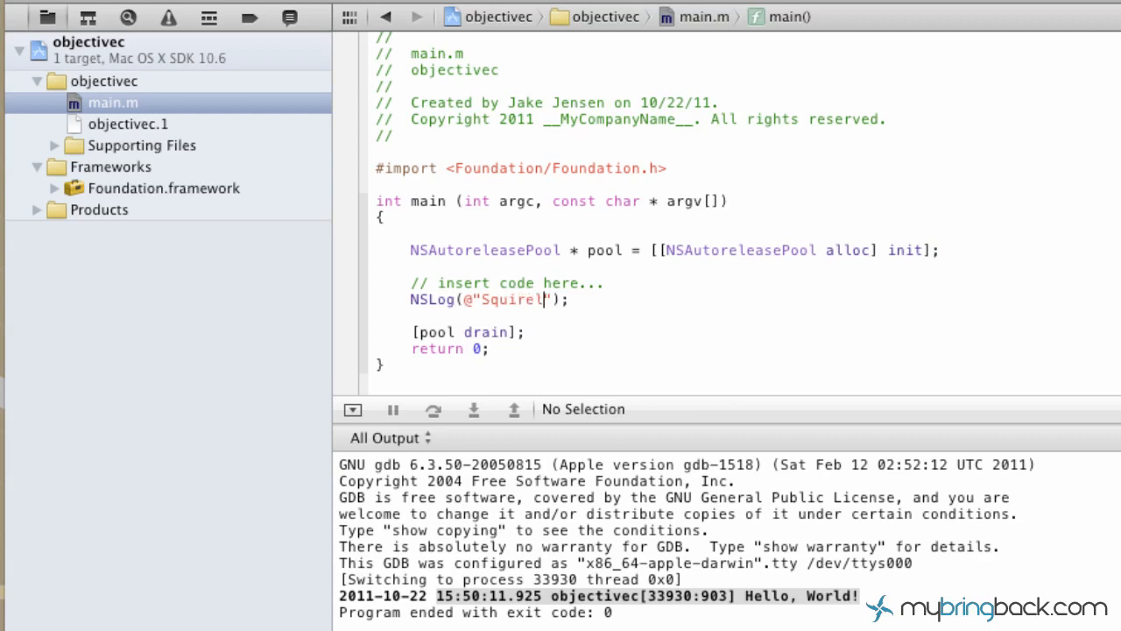
text(ls)
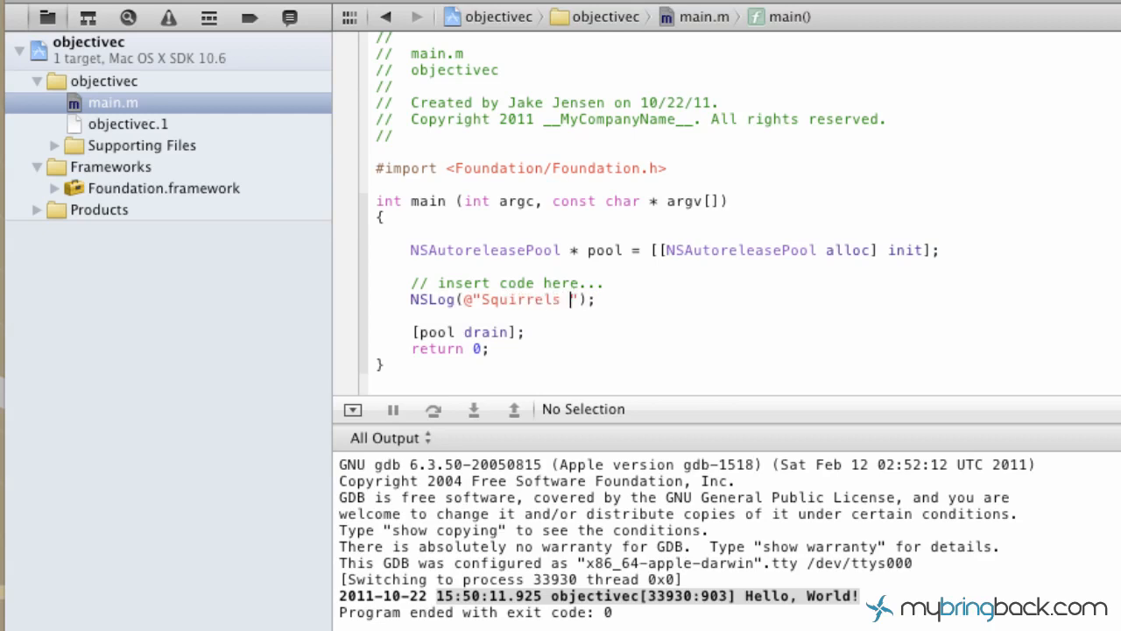
text(don't like me.)
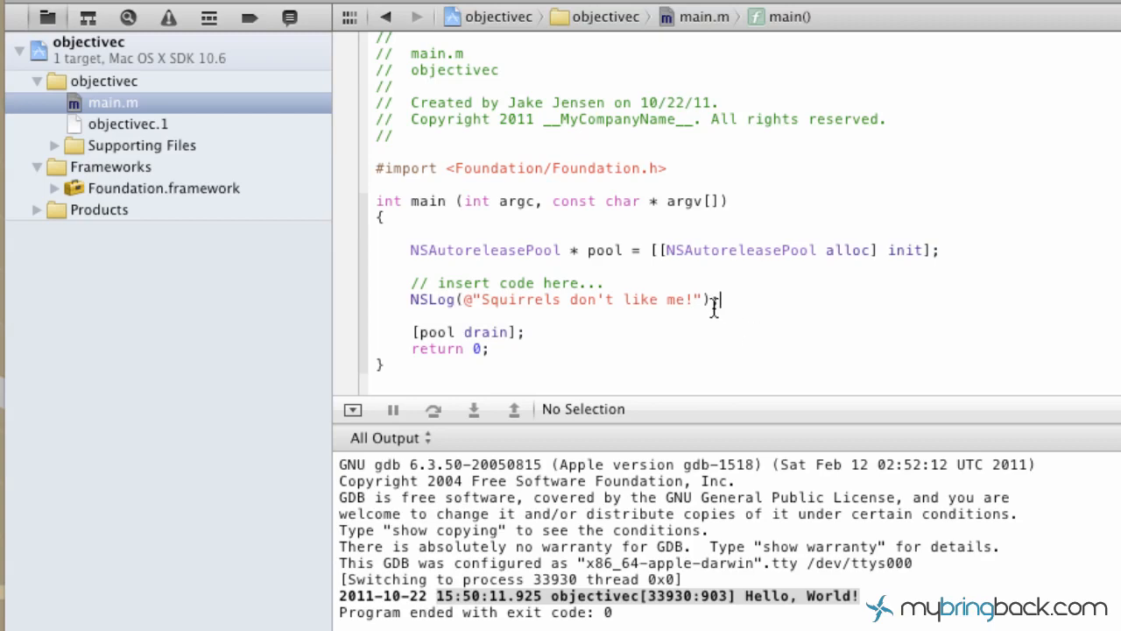
mouse_move(703, 322)
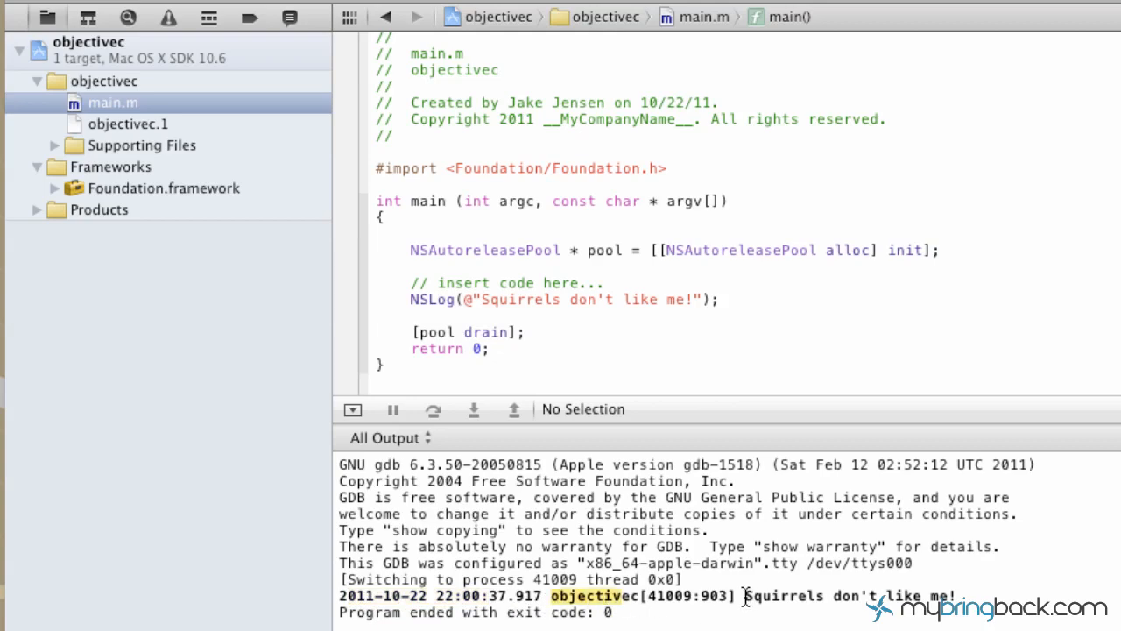
Select the 'Squirrels don't like me!' message in the console output and in the code.
double_click(850, 596)
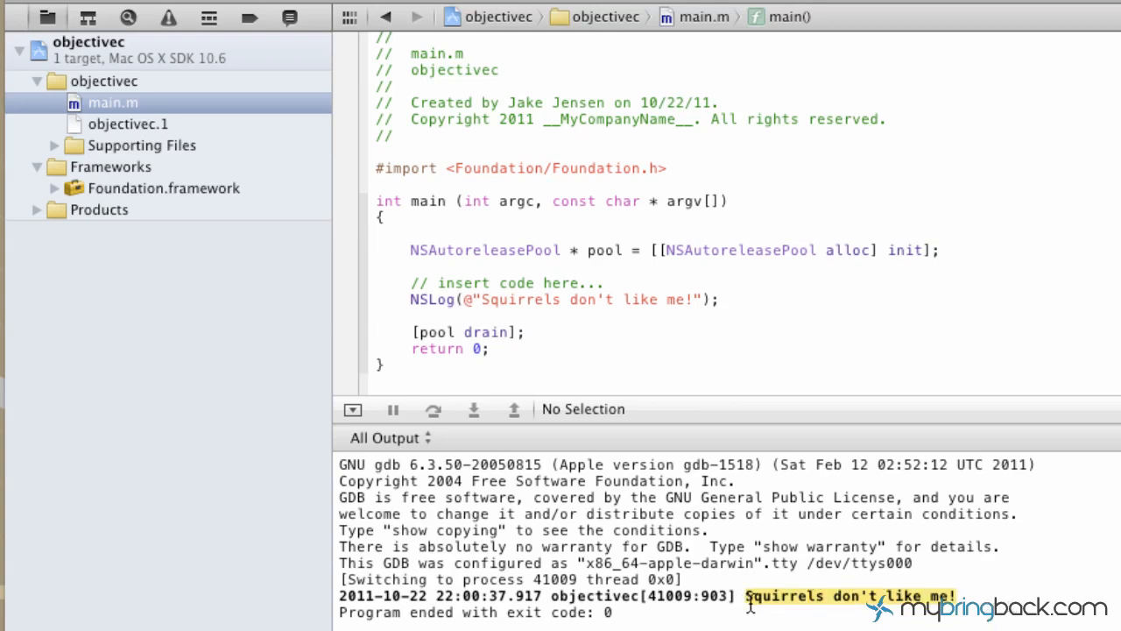
mouse_move(480, 300)
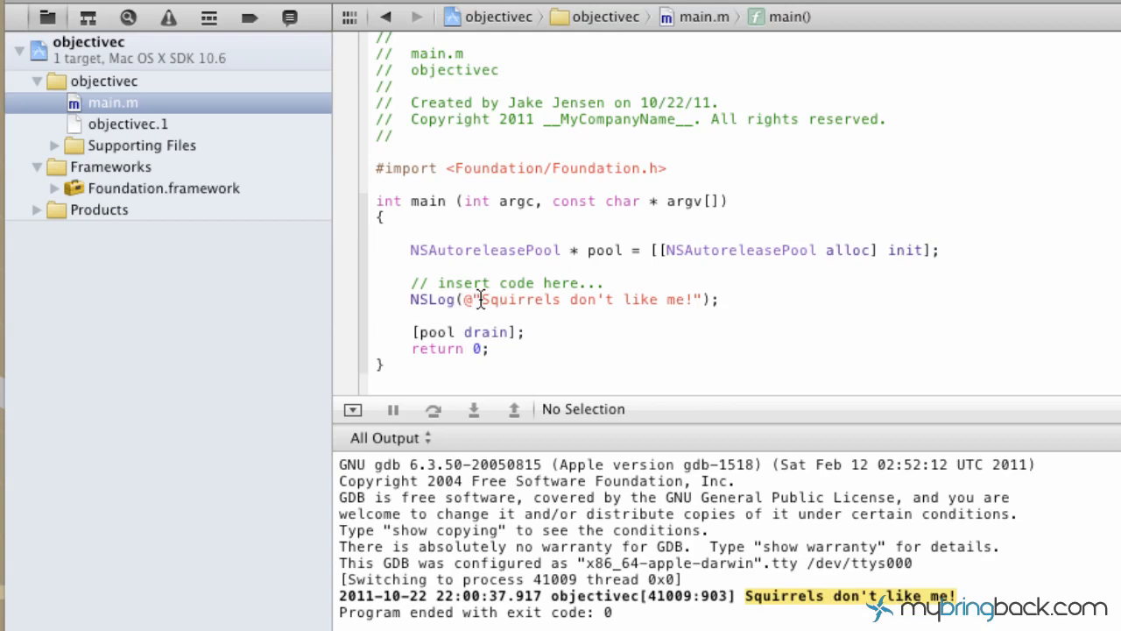
drag(483, 300, 691, 300)
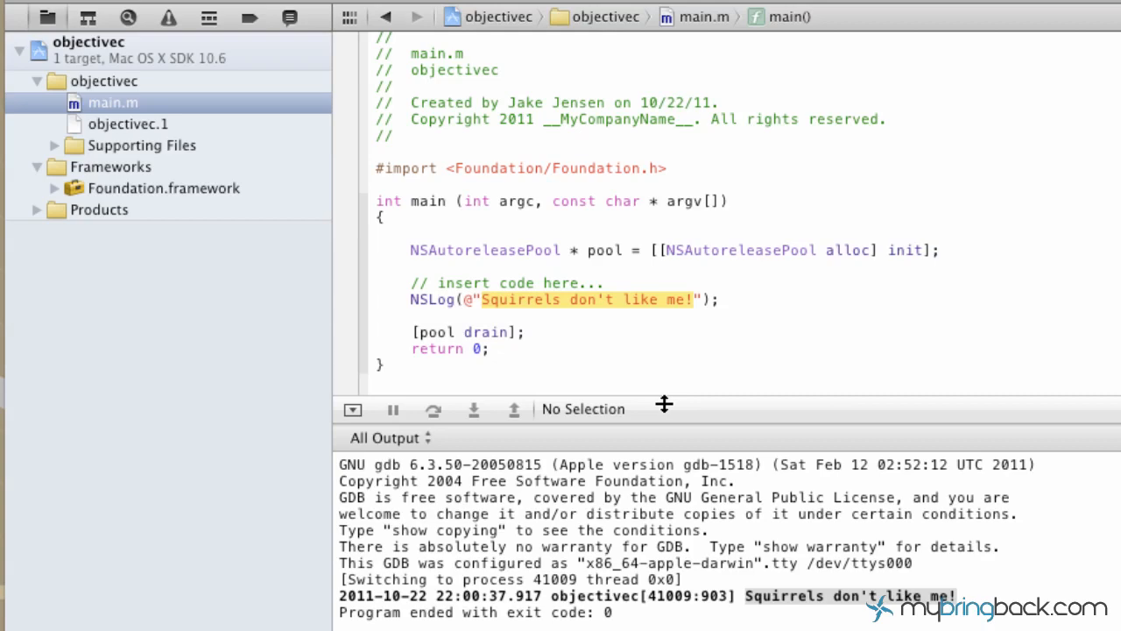
mouse_move(746, 312)
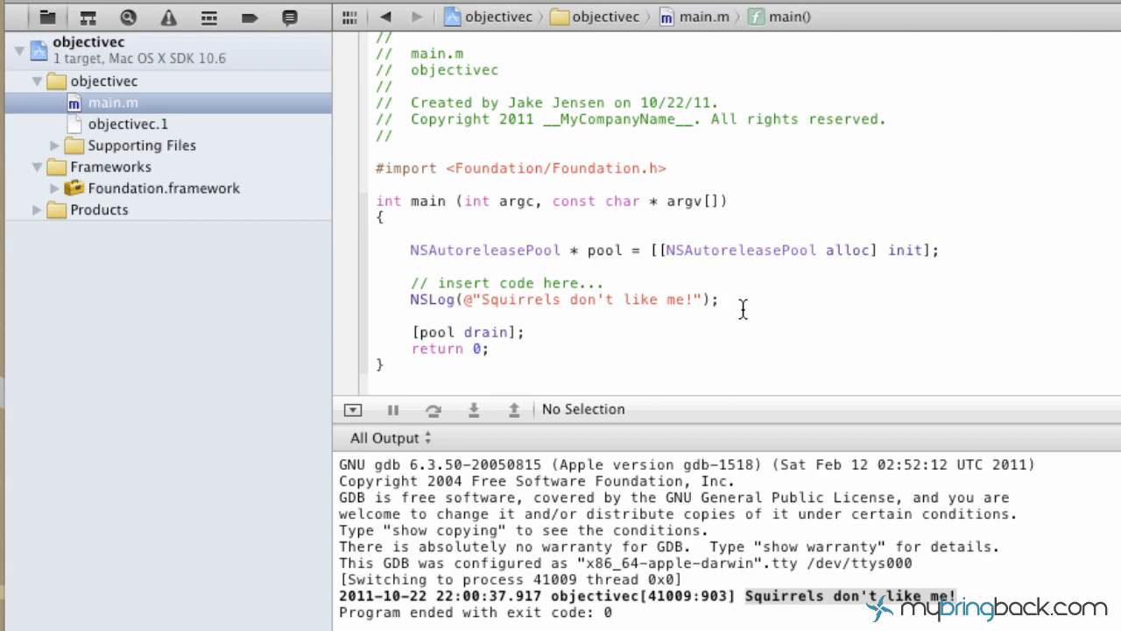
click(718, 299)
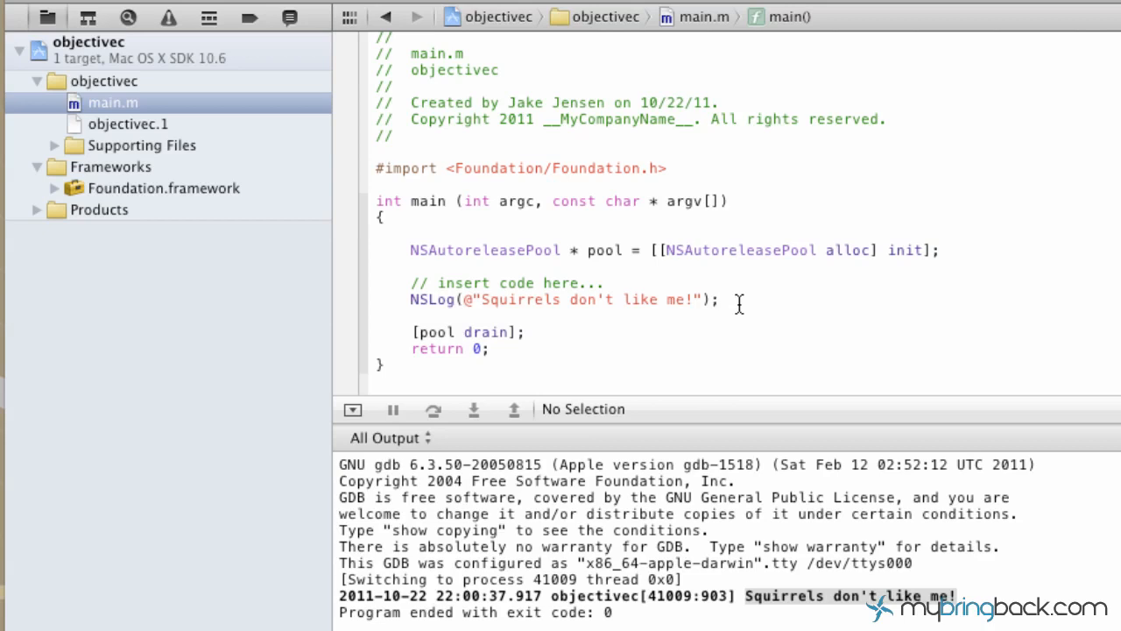
click(718, 299)
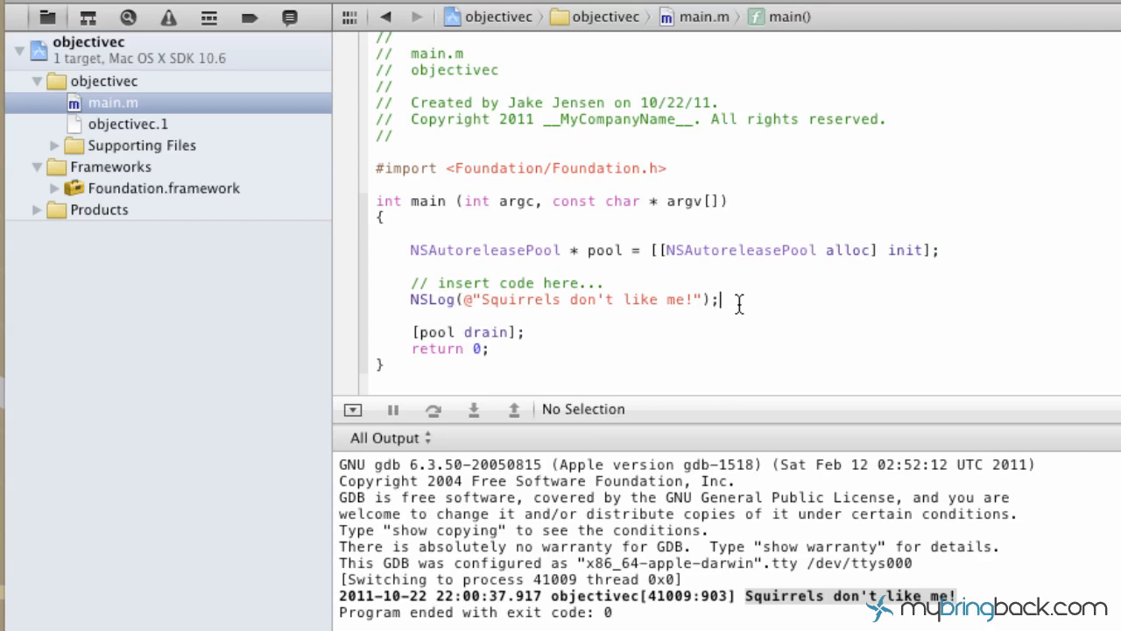